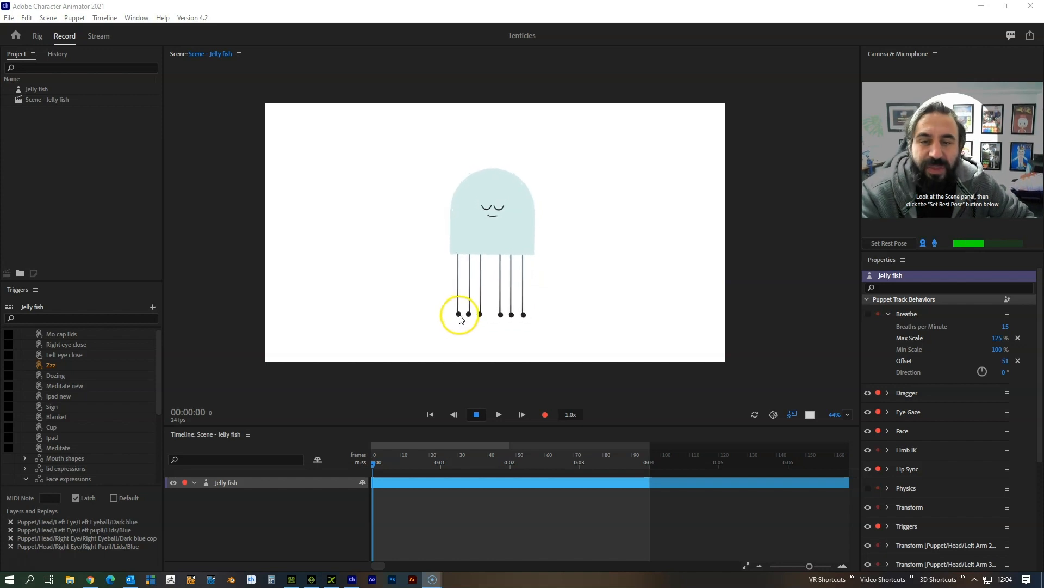
Pull two jellyfish tentacles around in the scene to show them bending
drag(459, 313, 426, 265)
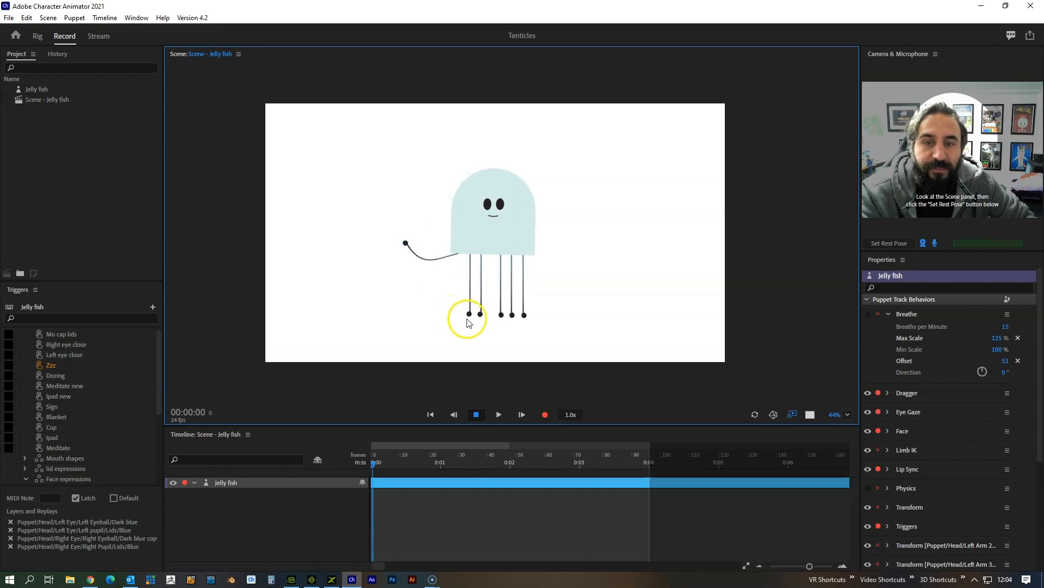
drag(467, 313, 480, 319)
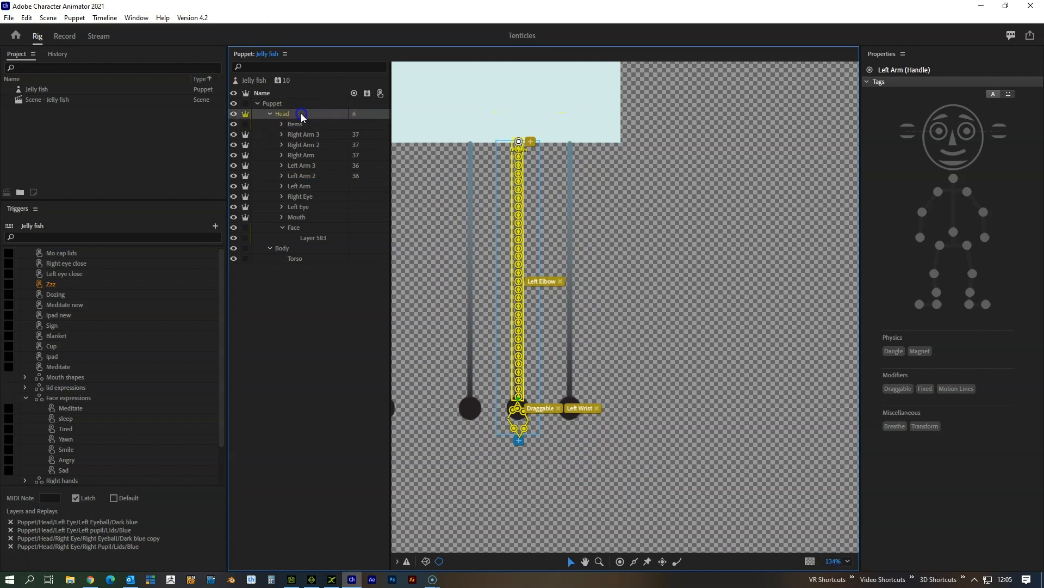
Select the Head group and bring the left tentacles' Left Shoulder handles into view
click(282, 113)
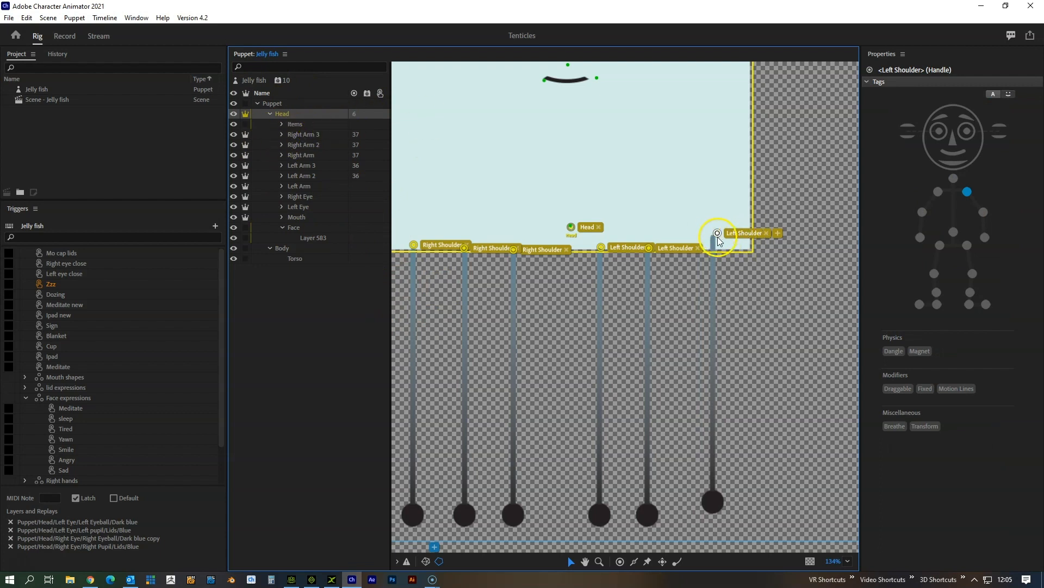
drag(717, 233, 748, 324)
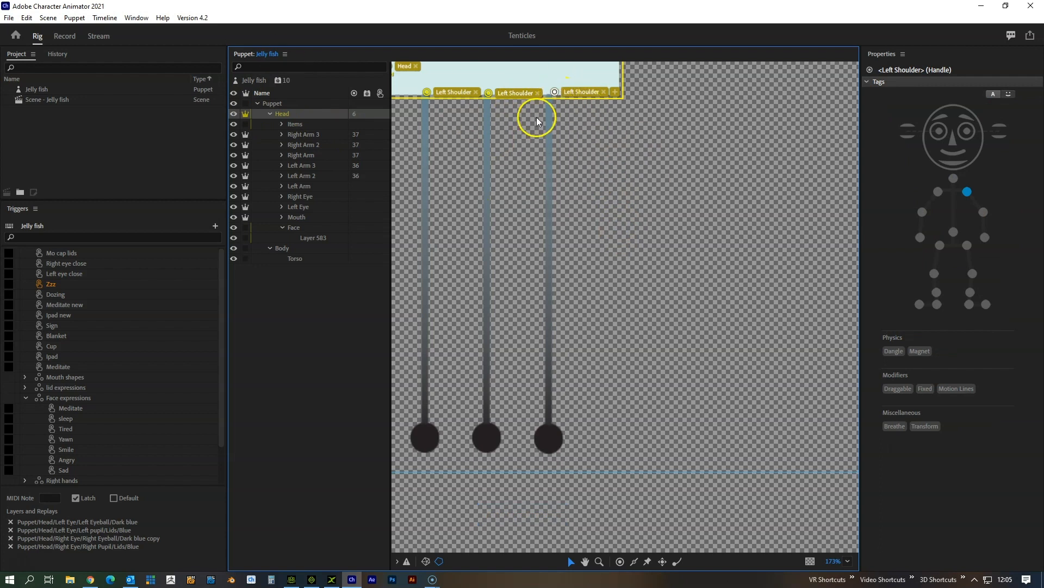
mouse_move(311, 138)
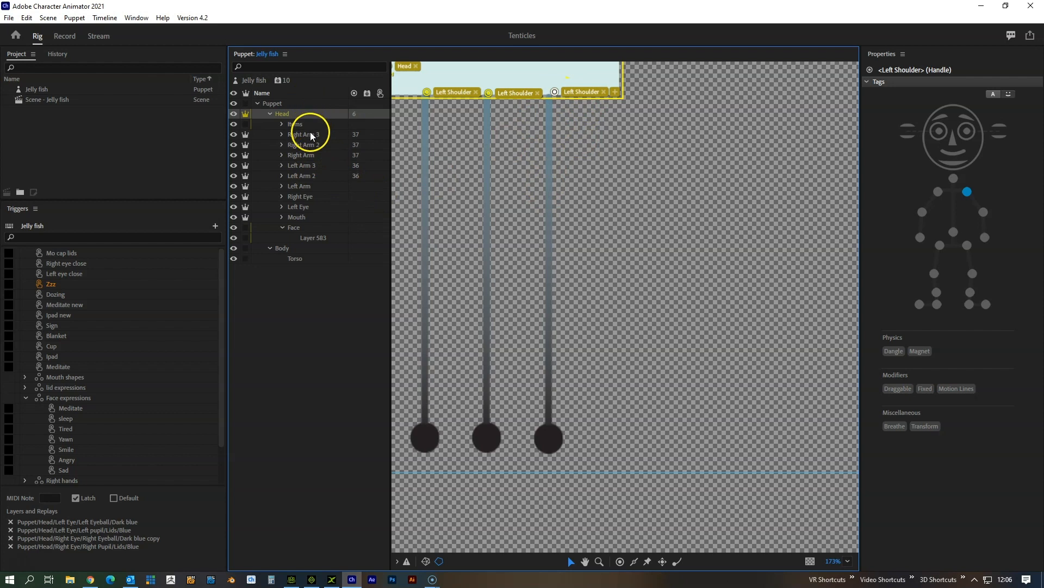
Select the Left Arm tentacle layer and show its layer settings
click(303, 176)
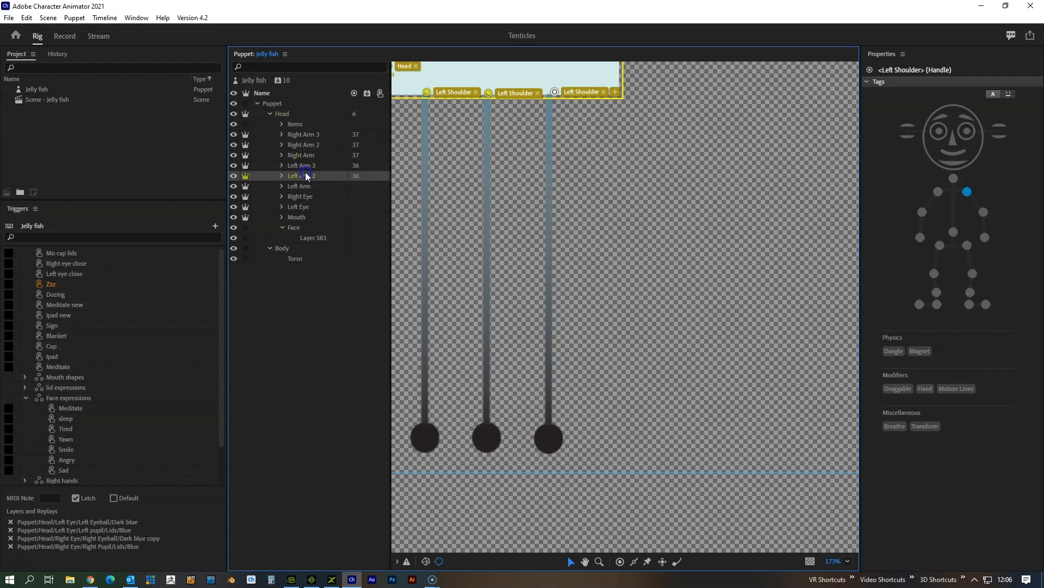
click(298, 186)
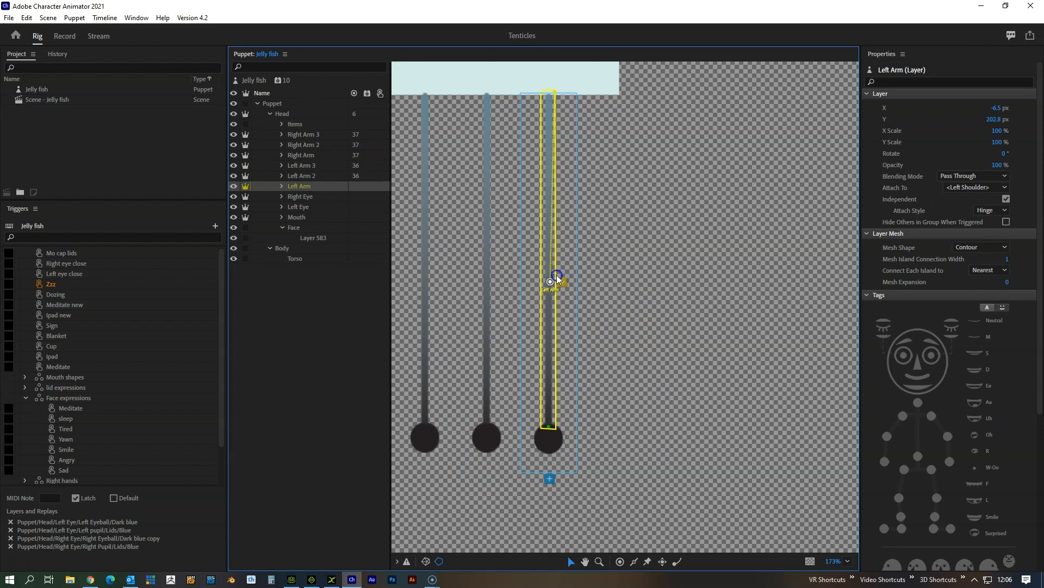
drag(556, 278, 550, 96)
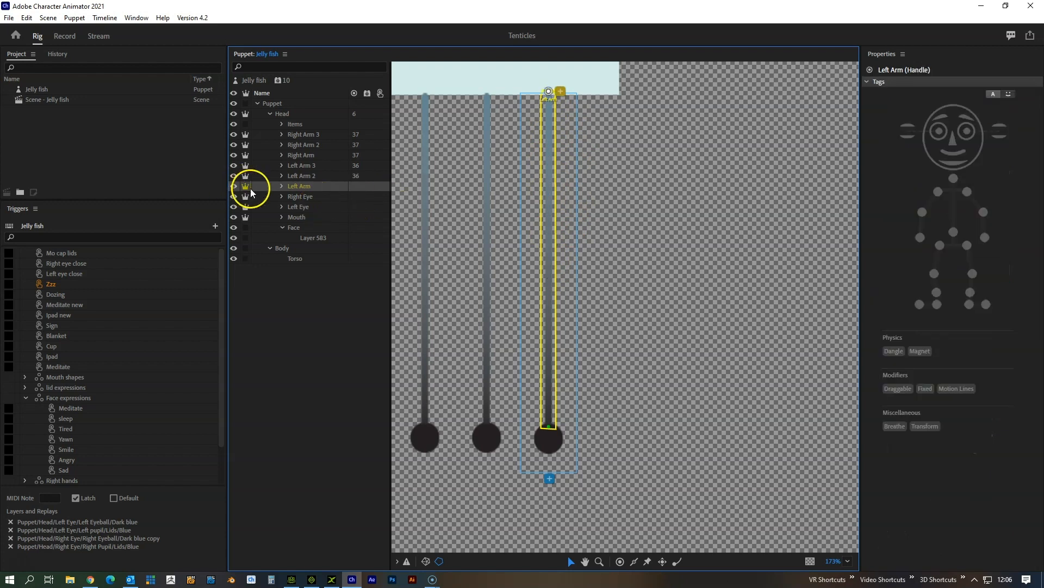
click(326, 187)
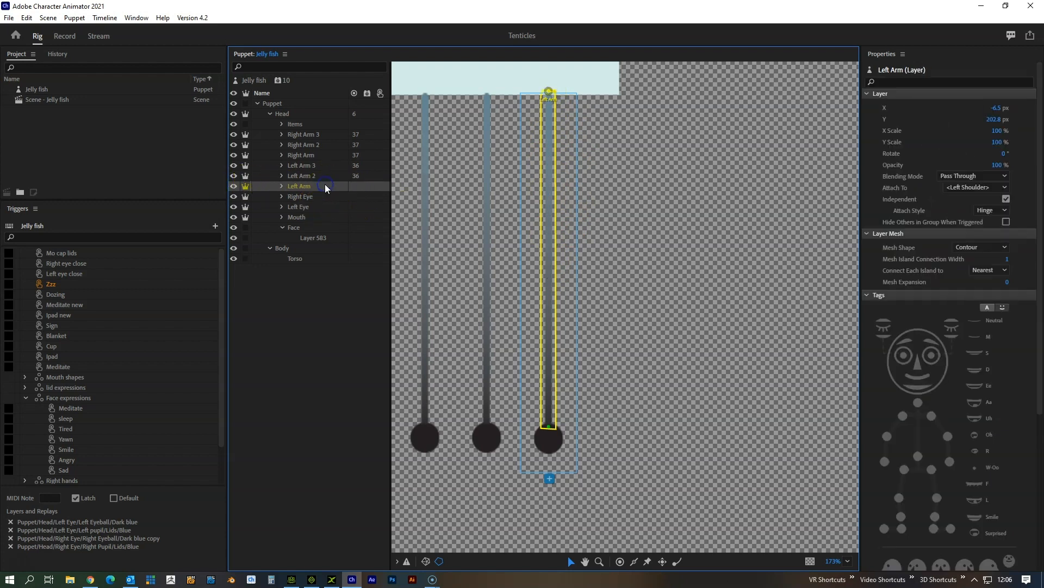
mouse_move(820, 179)
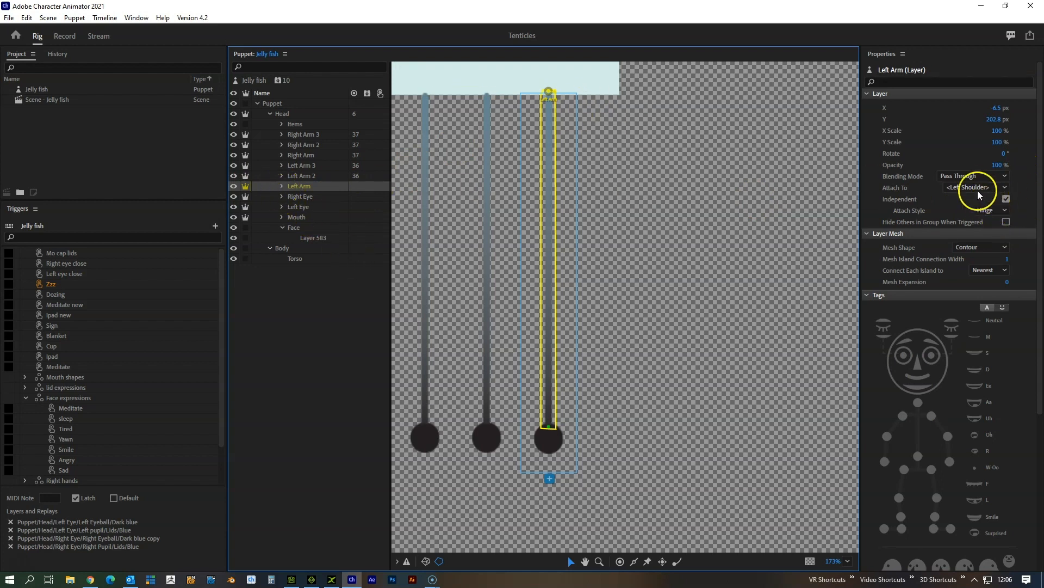
Keep Left Shoulder as Left Arm's attachment and inspect its top handle and a neighbouring tentacle
click(1004, 187)
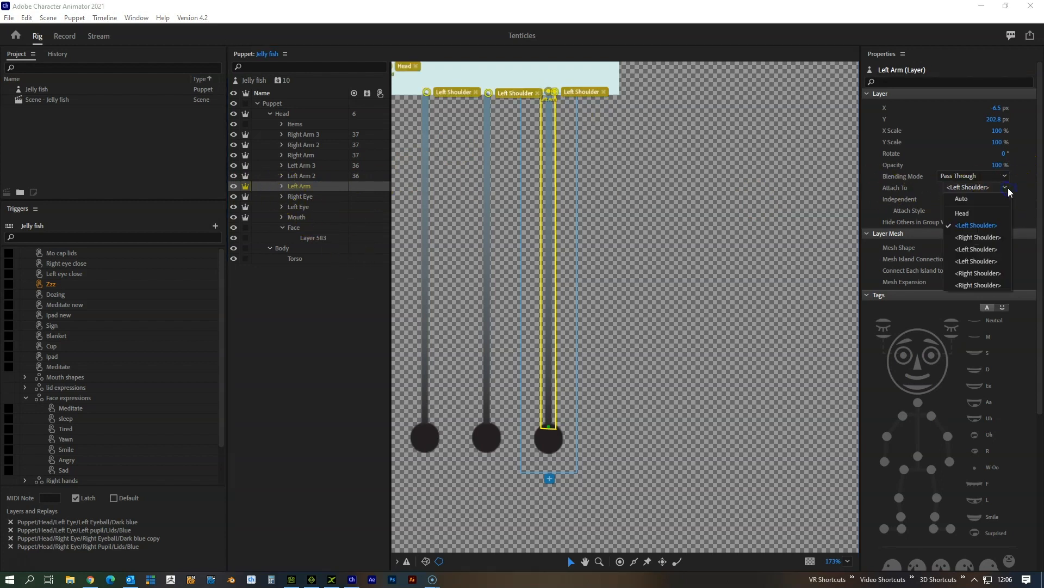
click(975, 225)
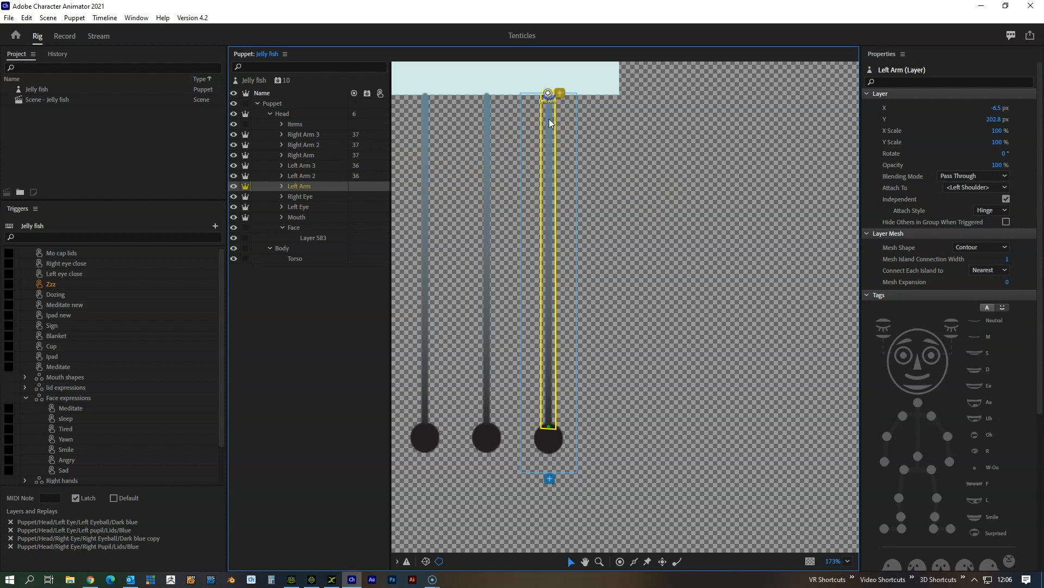
click(517, 97)
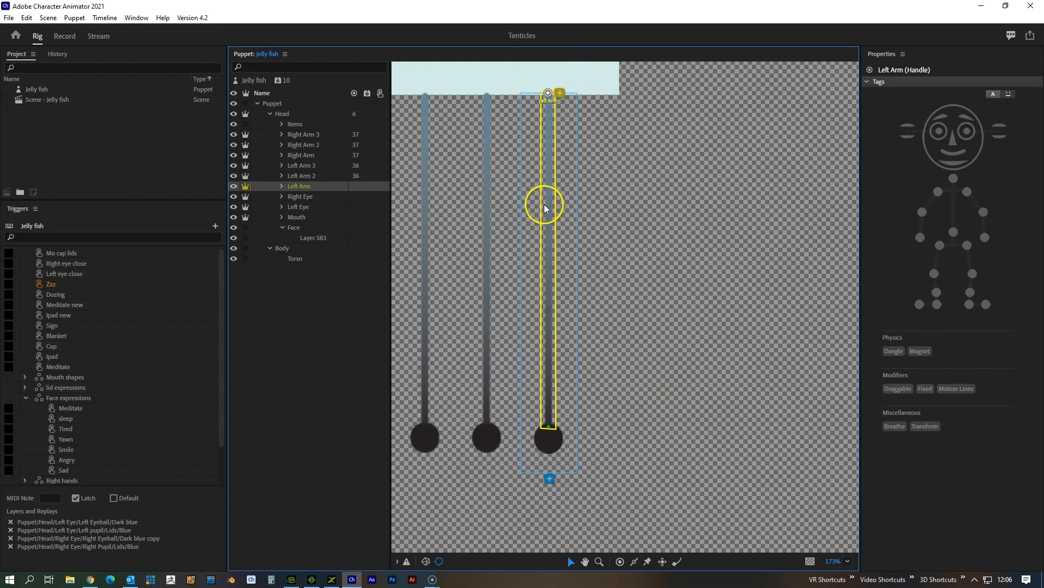
click(300, 175)
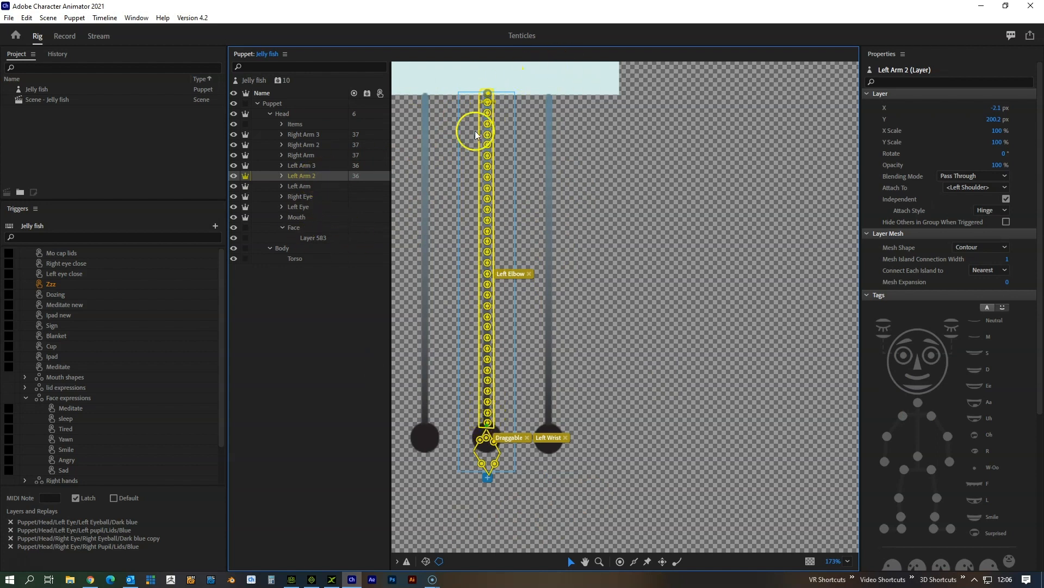
mouse_move(302, 191)
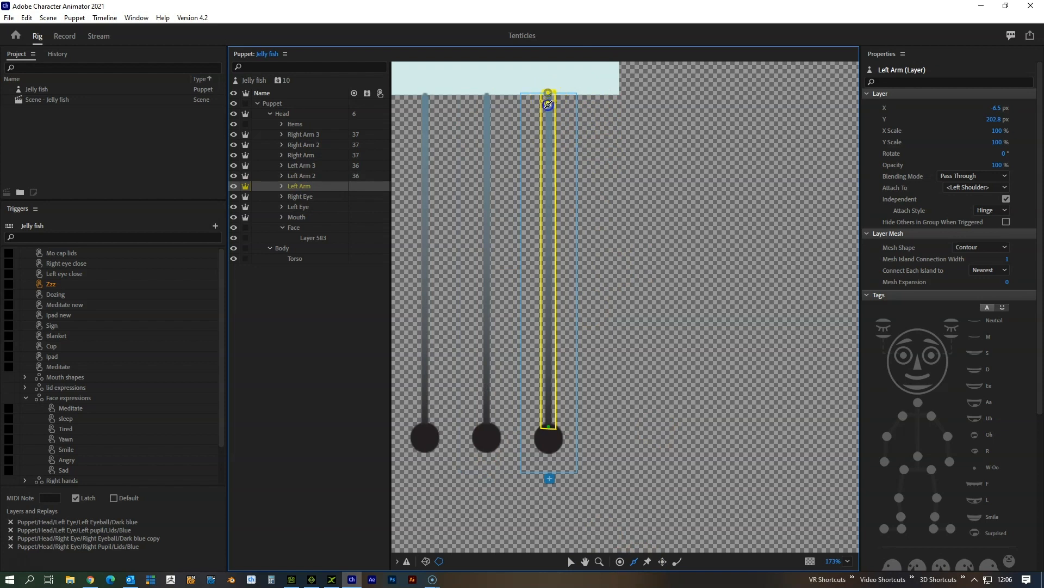
Add a handle at the top of Left Arm and paste a copy further down
click(548, 91)
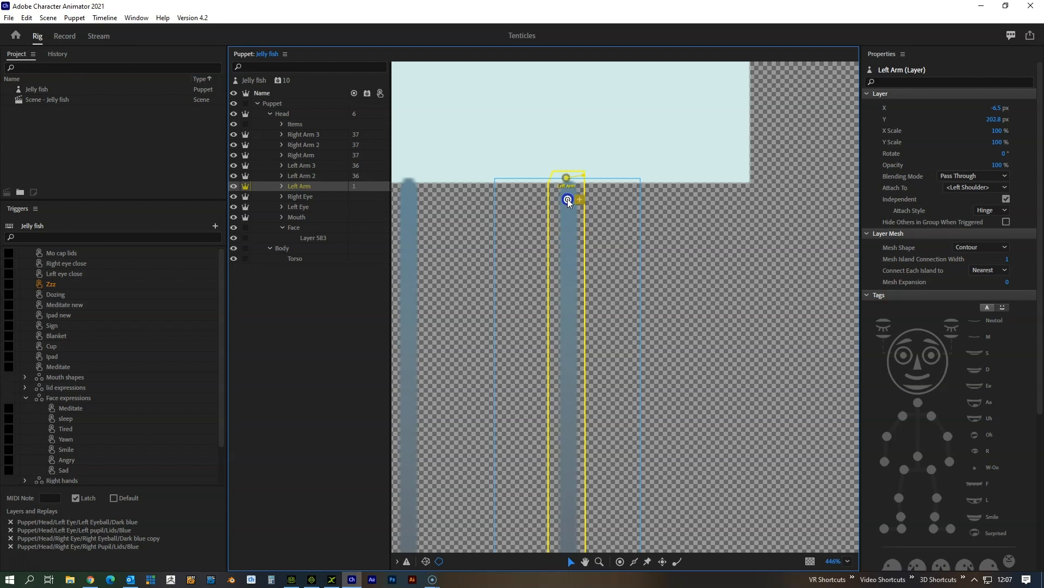
key(ctrl+v)
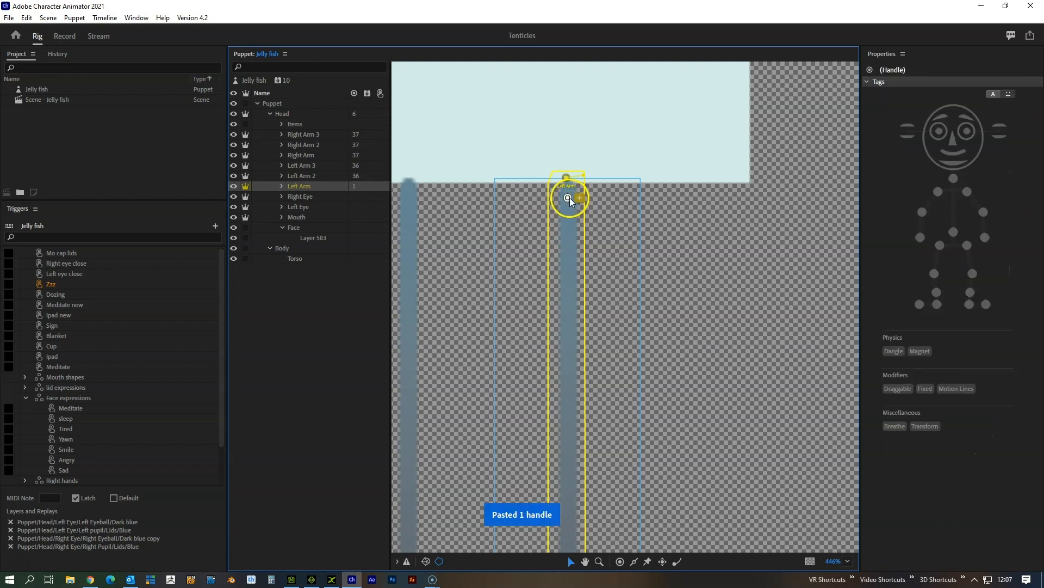
click(568, 211)
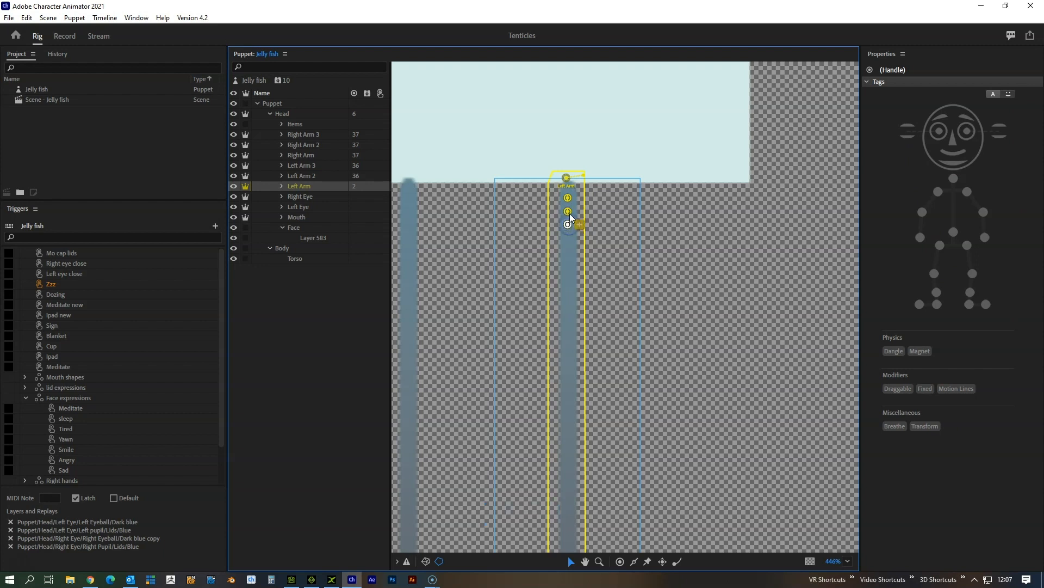
click(568, 222)
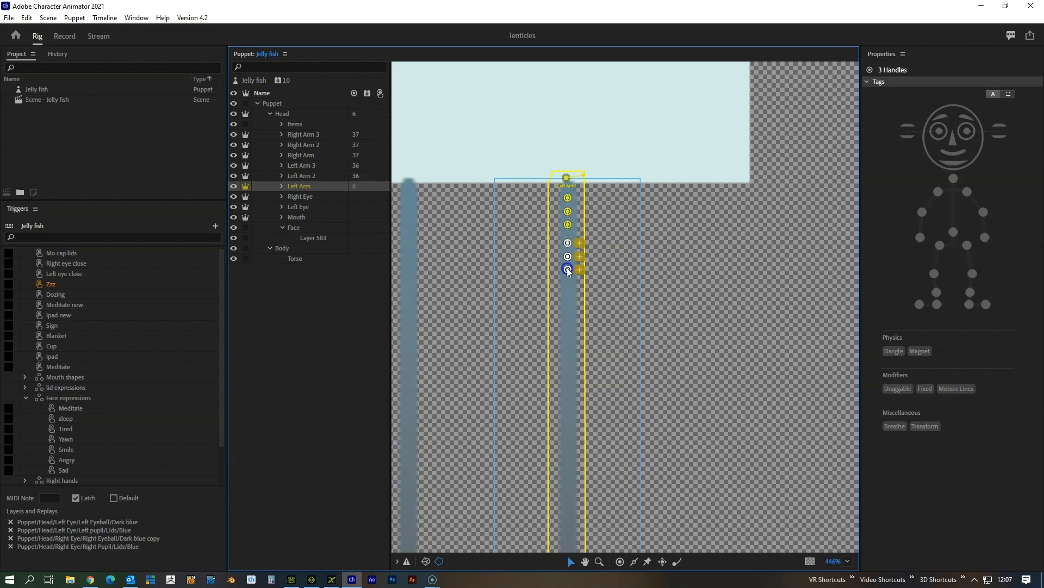
Paste growing groups of handles down the tentacle toward its ball end
key(ctrl+v)
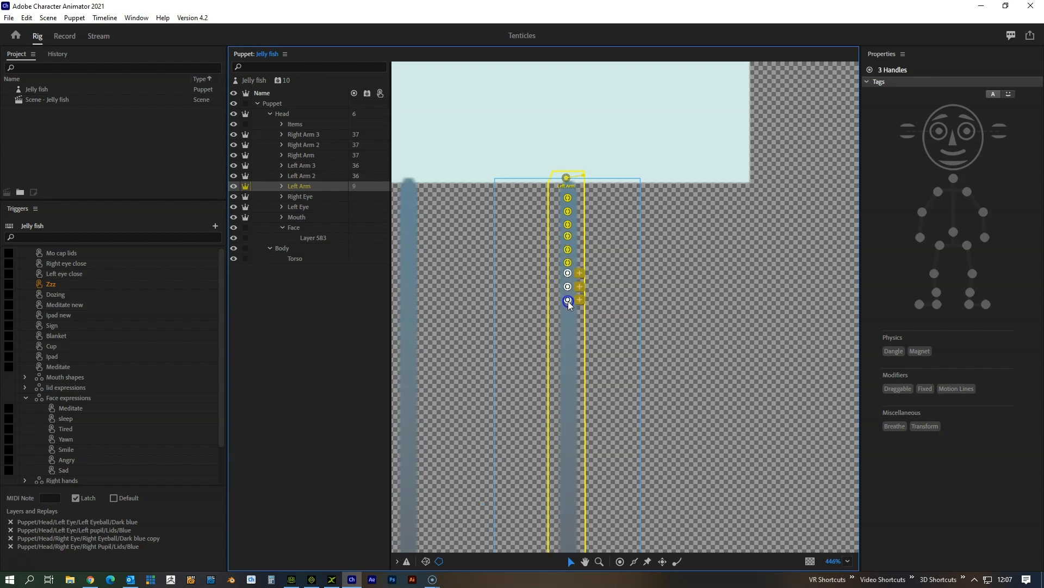
click(566, 272)
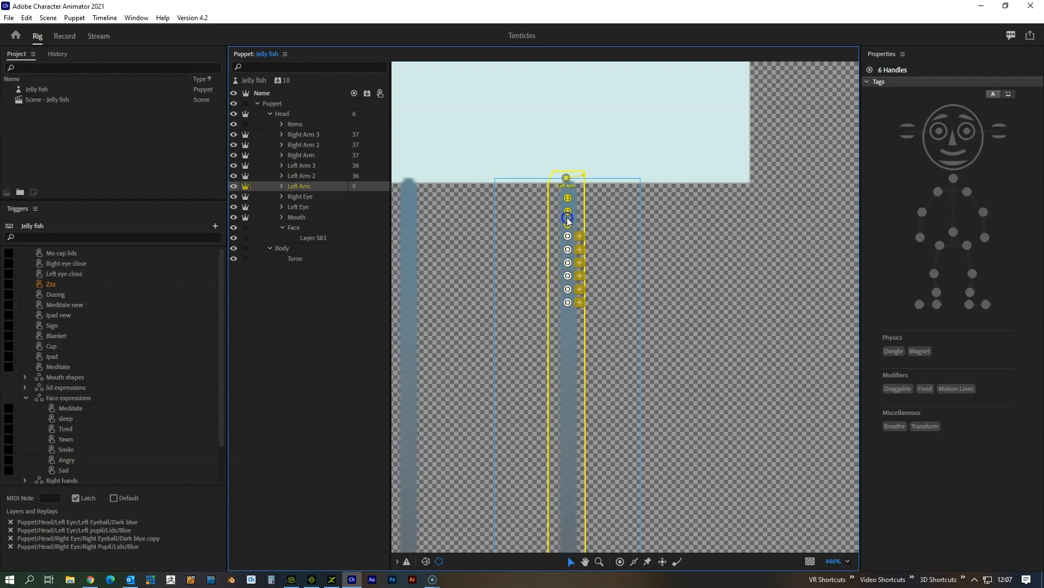
click(575, 364)
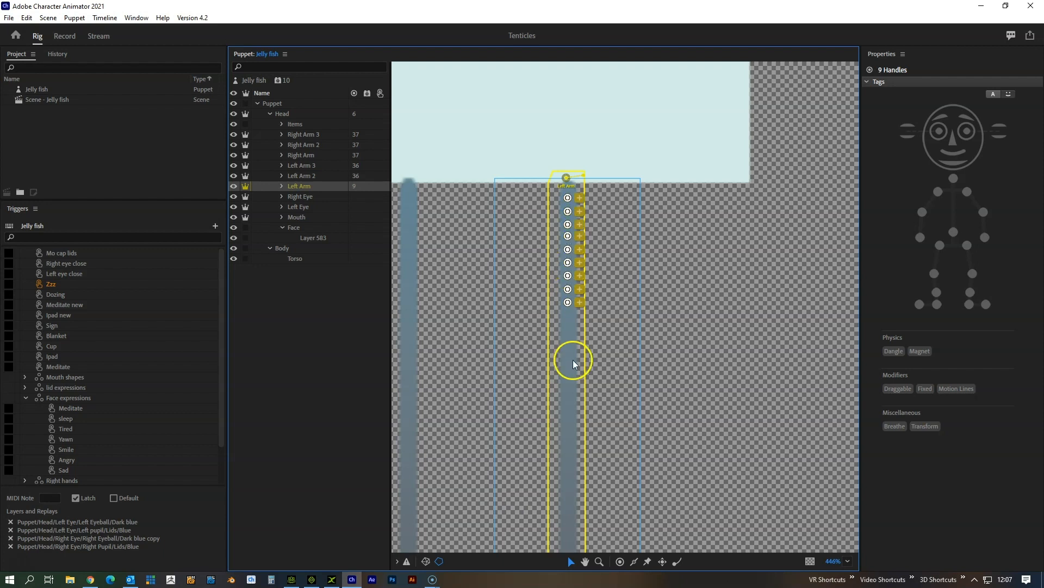
key(Ctrl+V)
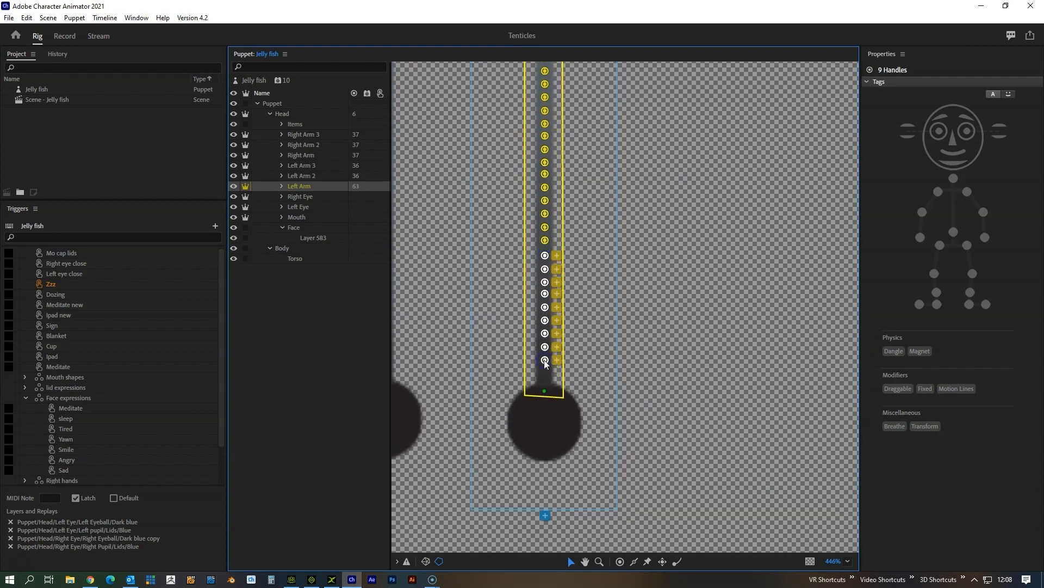
Place an end handle at the tentacle tip and tag it Draggable and Left Wrist
click(544, 362)
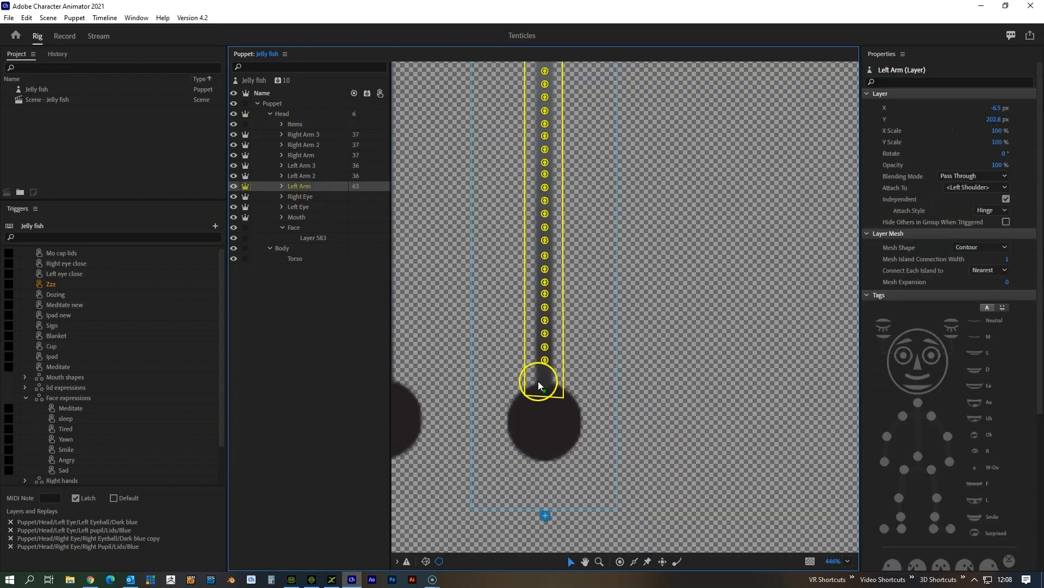
click(542, 361)
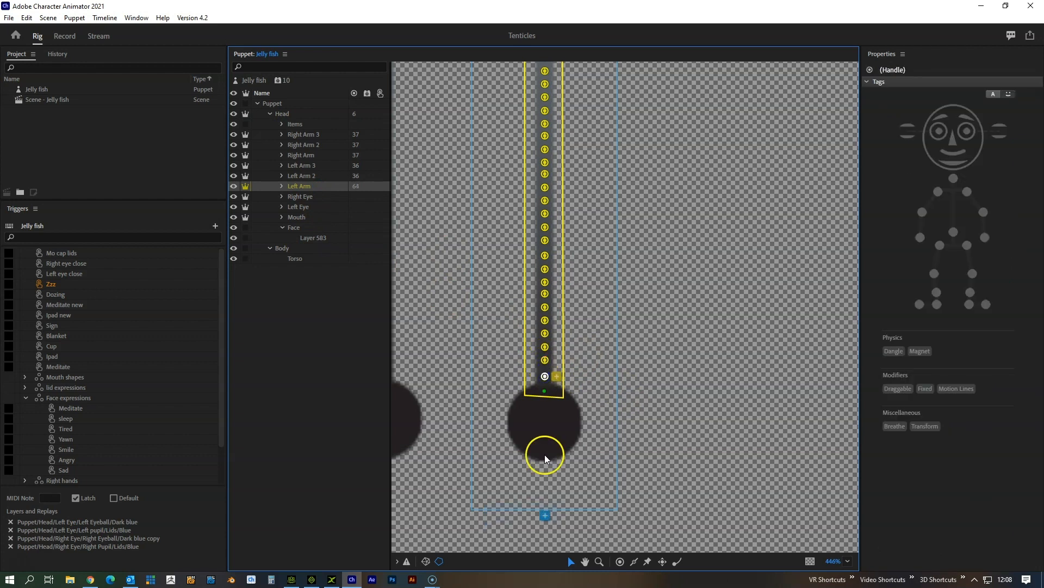
drag(545, 458, 545, 390)
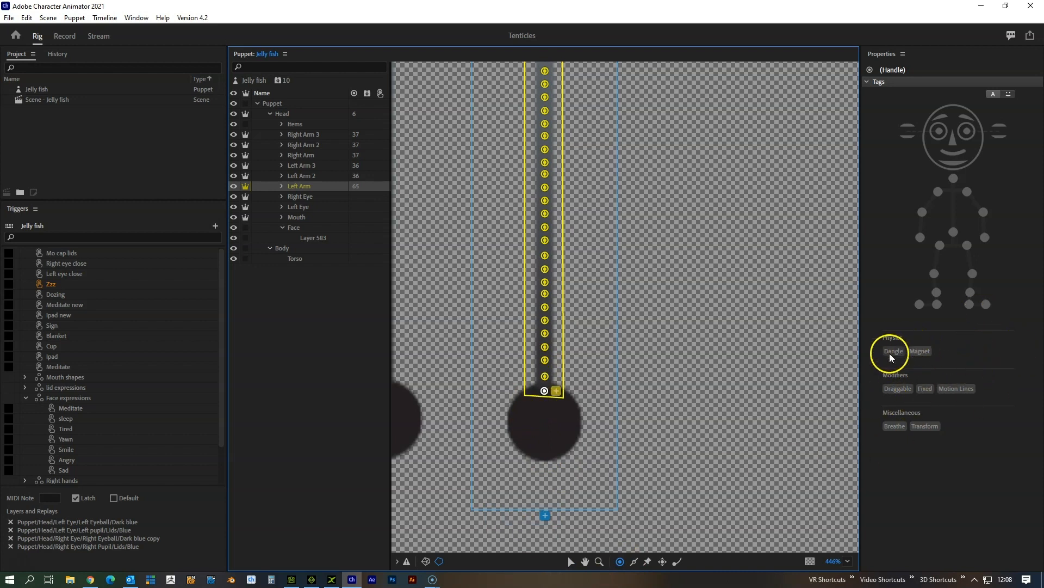
click(898, 387)
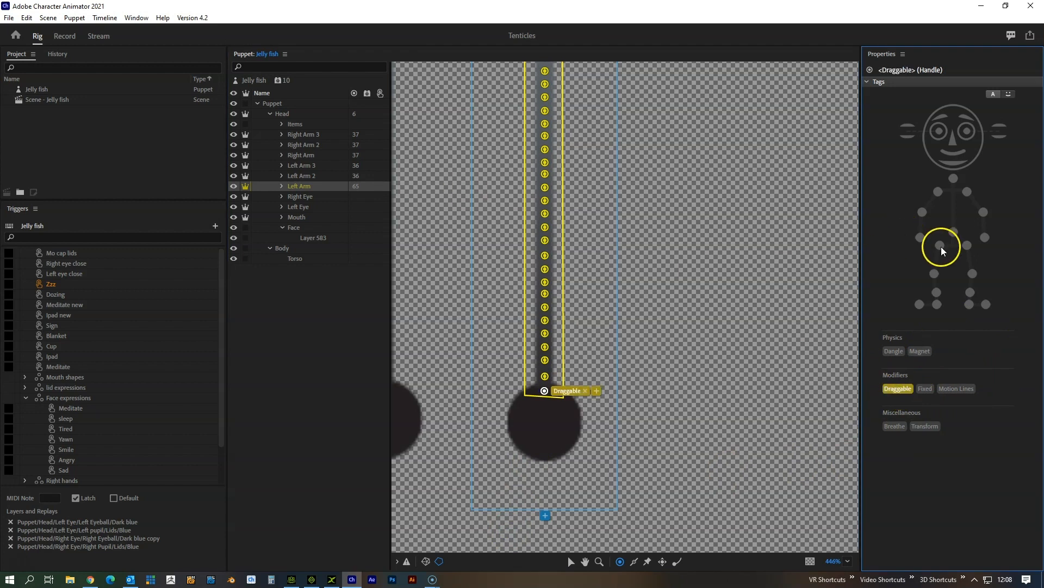
mouse_move(988, 241)
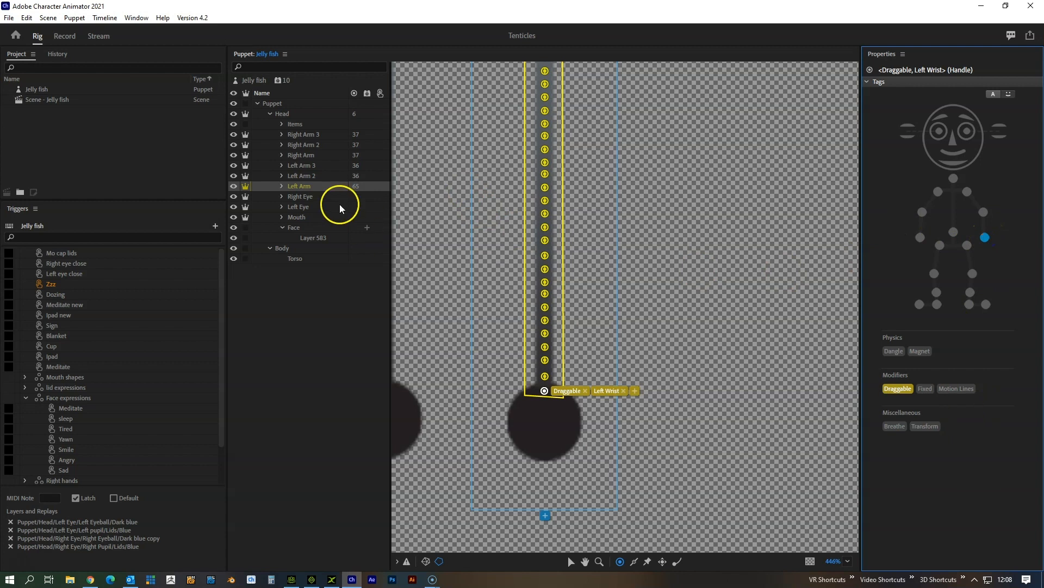
click(301, 175)
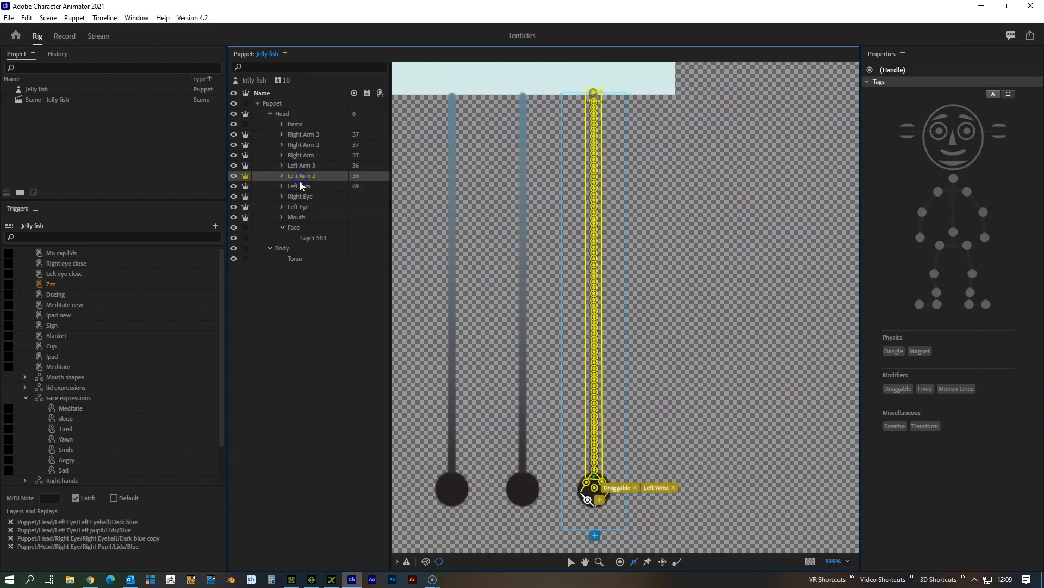
Select the Left Arm layer before heading to the recording scene
click(299, 185)
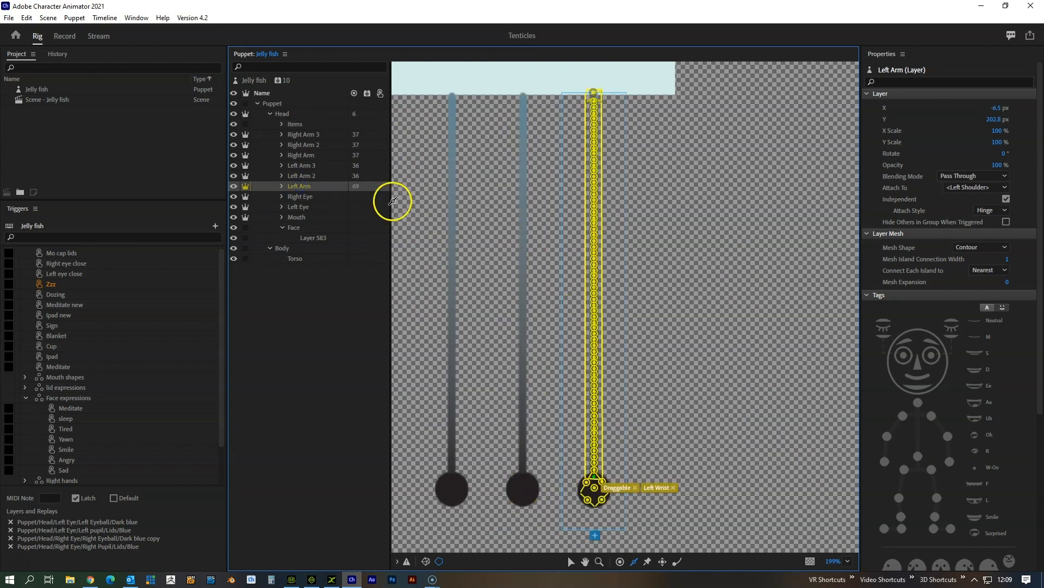
mouse_move(370, 198)
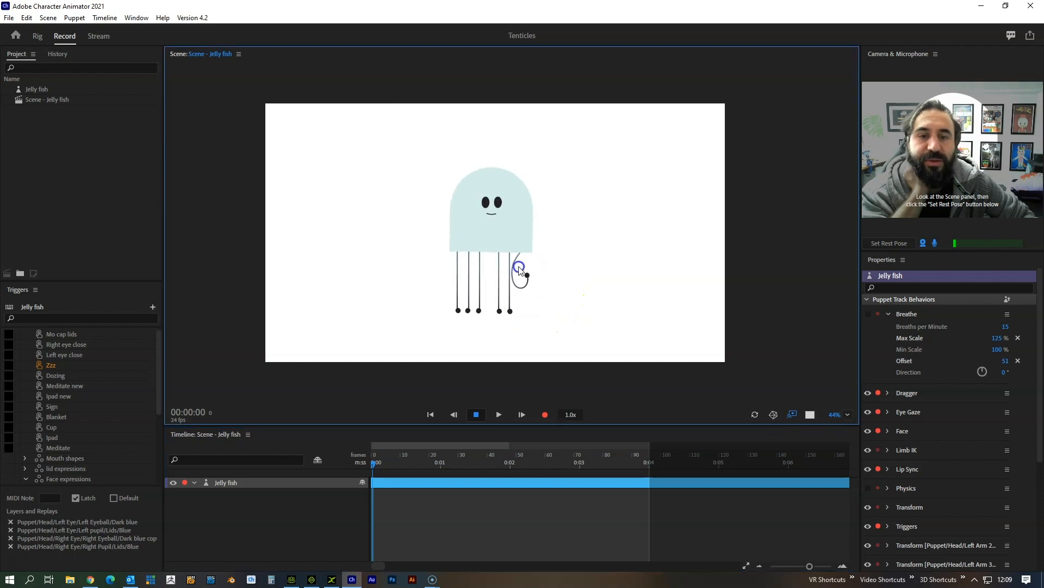
Pull the Left Arm tentacle down, up and sideways in the scene to check it curves smoothly
drag(520, 270, 517, 350)
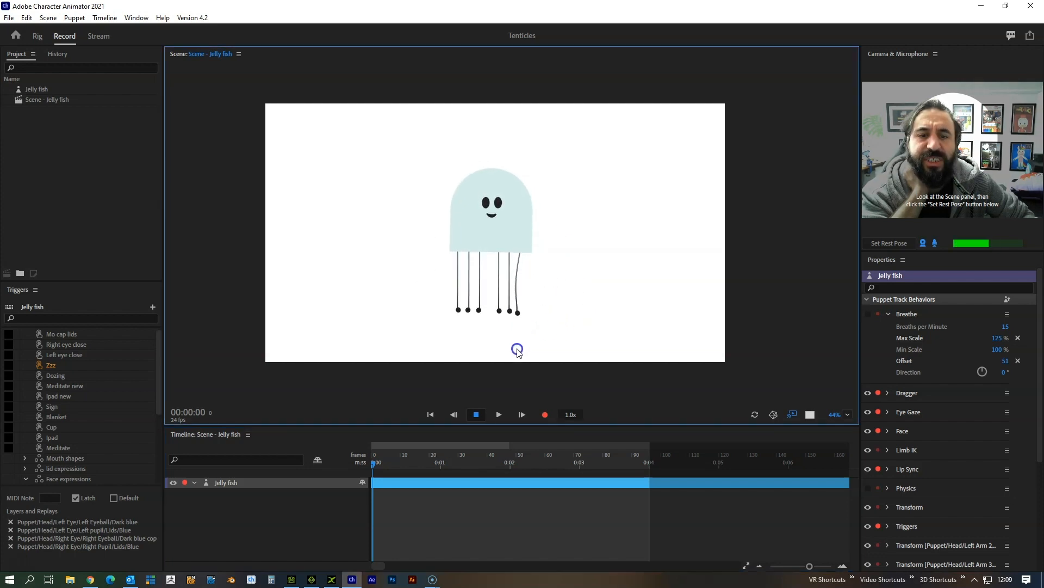
drag(518, 349, 500, 248)
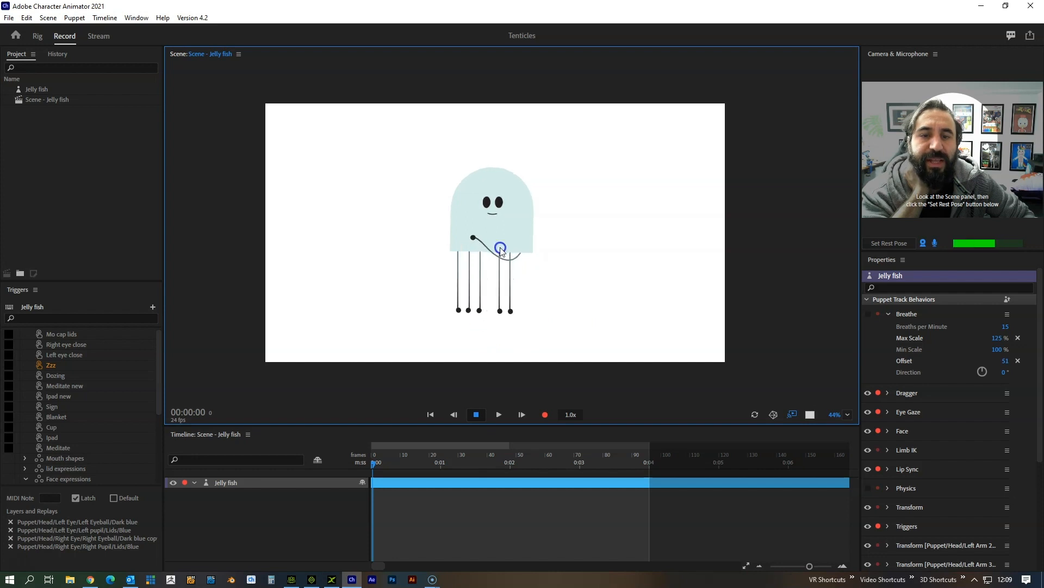
drag(500, 247, 565, 313)
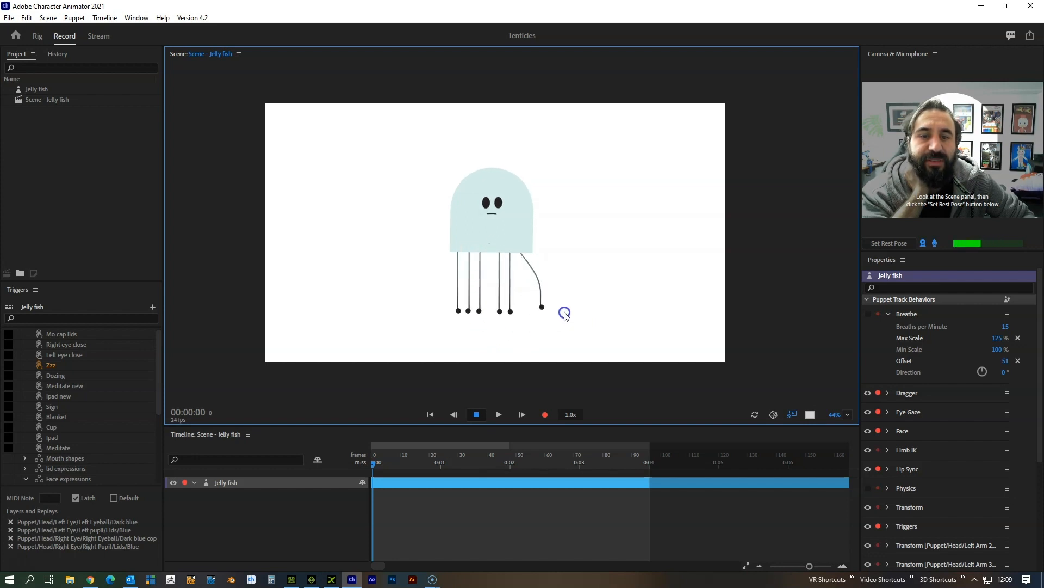
drag(540, 304, 569, 267)
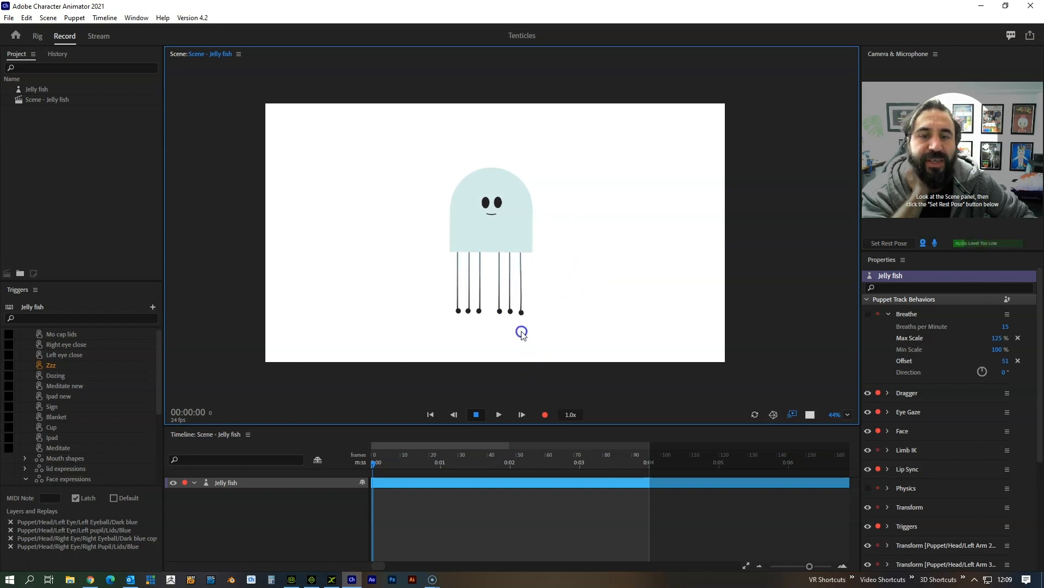
drag(521, 332, 530, 313)
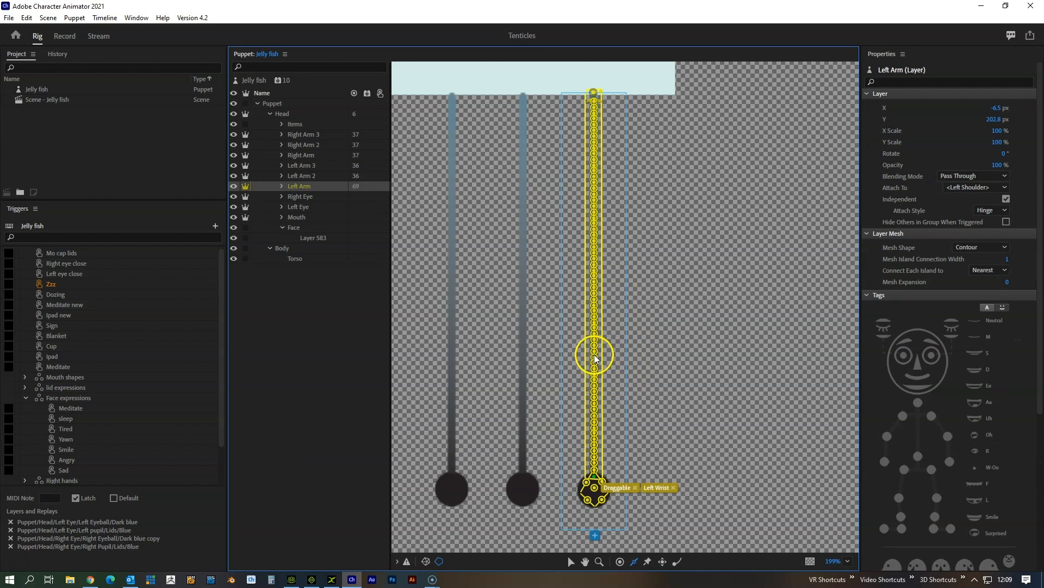
Add a Dragger handle partway up the Left Arm tentacle
click(594, 345)
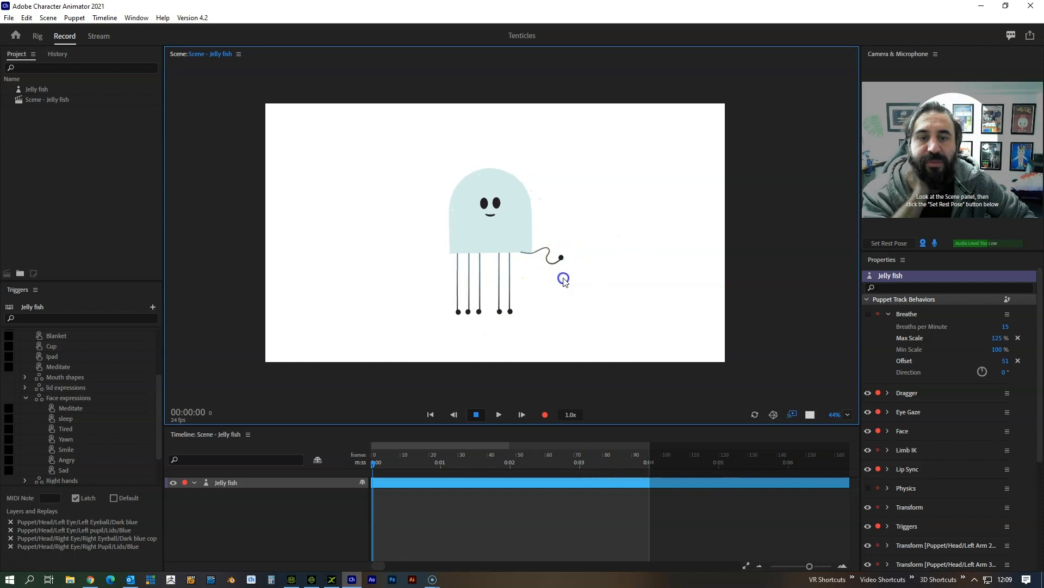
Pull the tentacle sideways in the scene, then return to the rig
drag(563, 278, 543, 278)
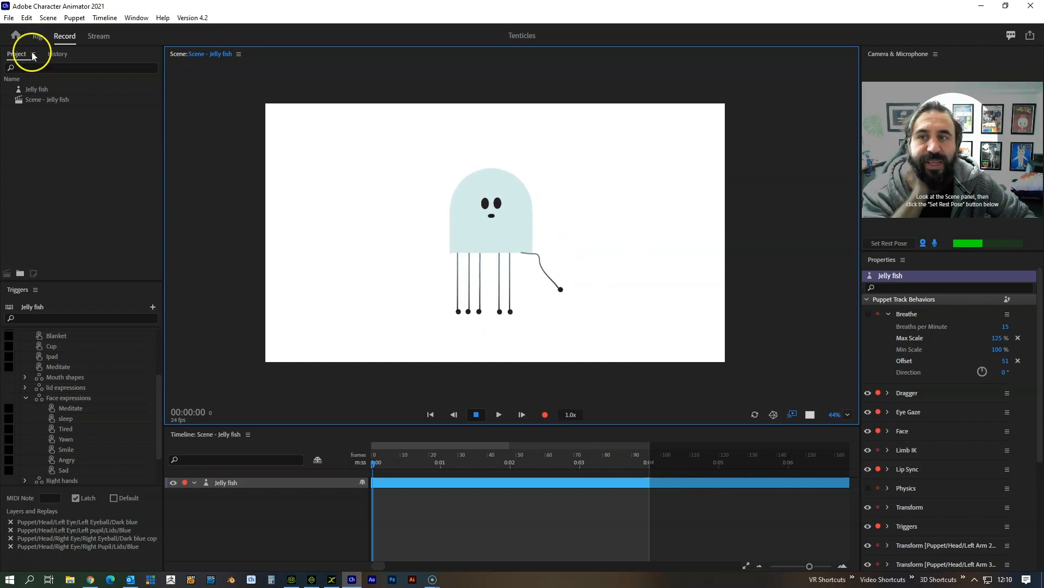
click(37, 36)
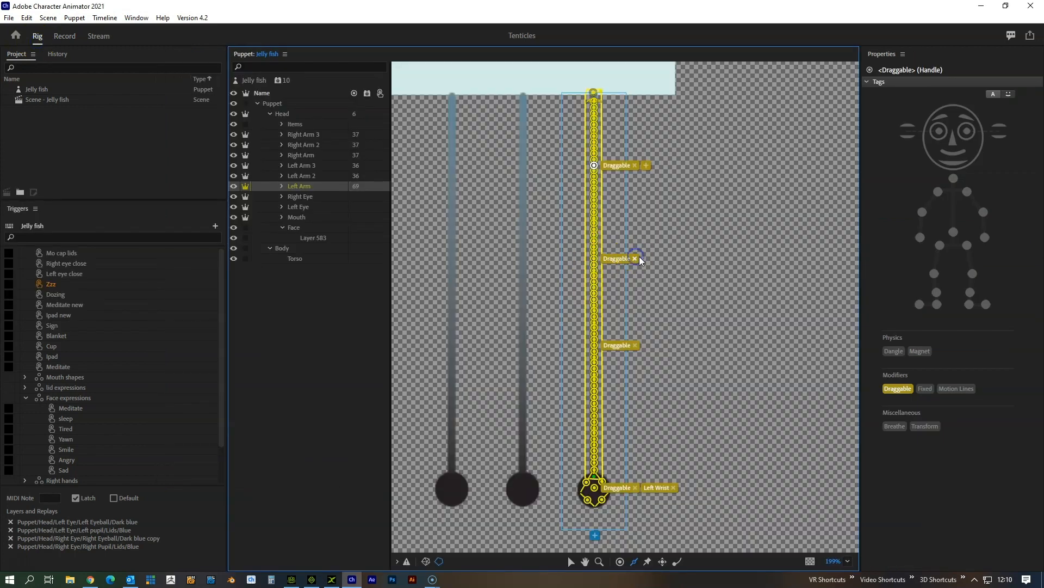
Replace a middle handle's Draggable tag with Left Elbow and go test the bend in the scene
click(647, 165)
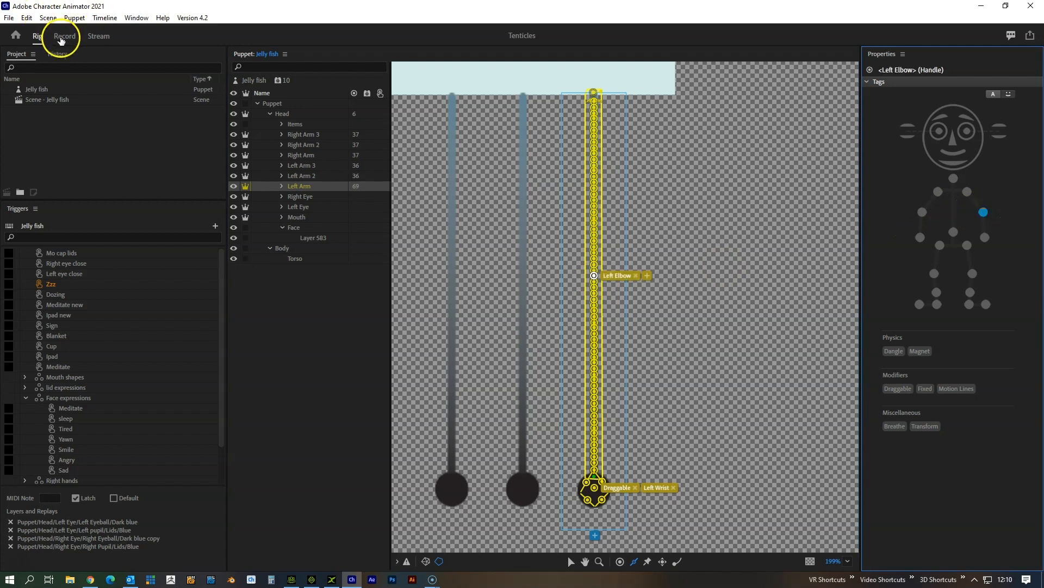
click(66, 36)
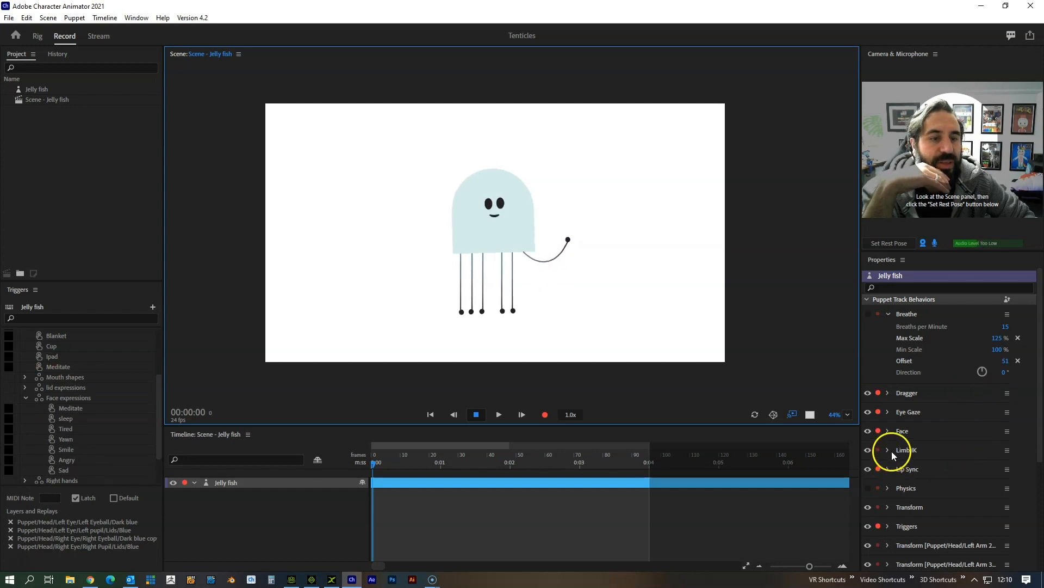
Reveal the Limb IK settings and pull the tentacle to check how it bends
click(890, 451)
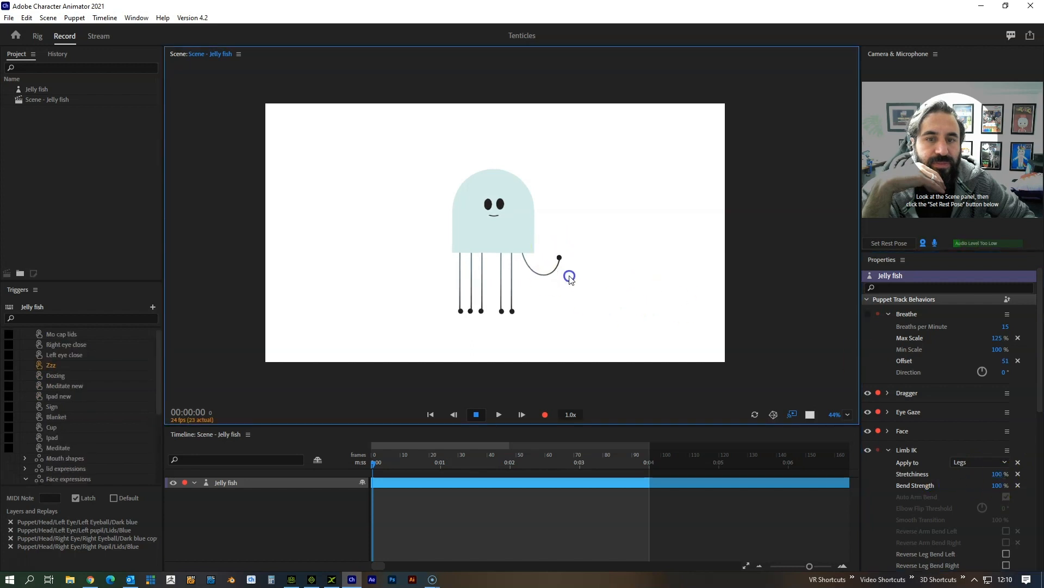
drag(569, 277, 540, 316)
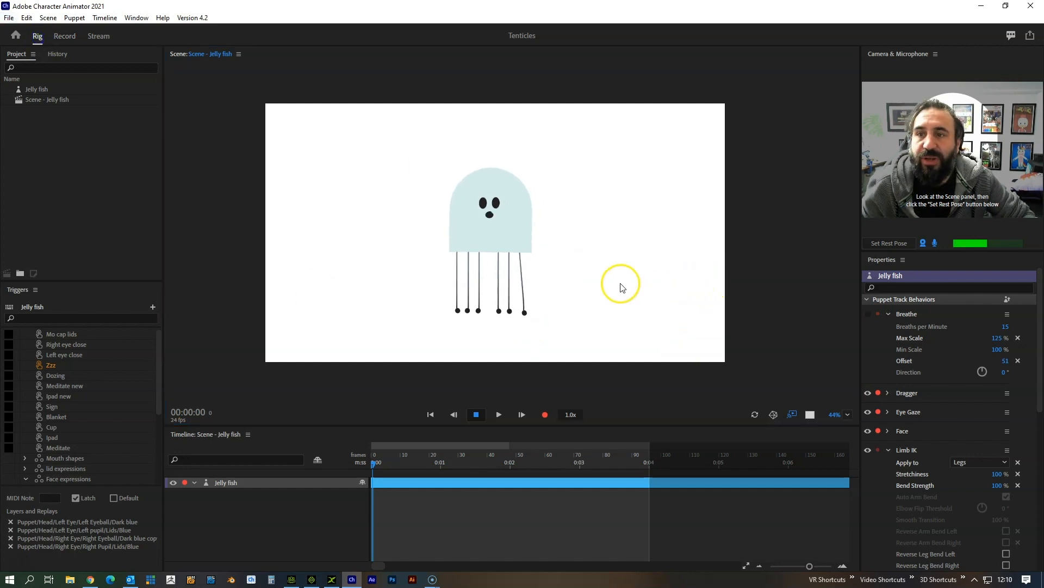
Show the Controls panel from the Window menu and reposition its floating window
click(65, 36)
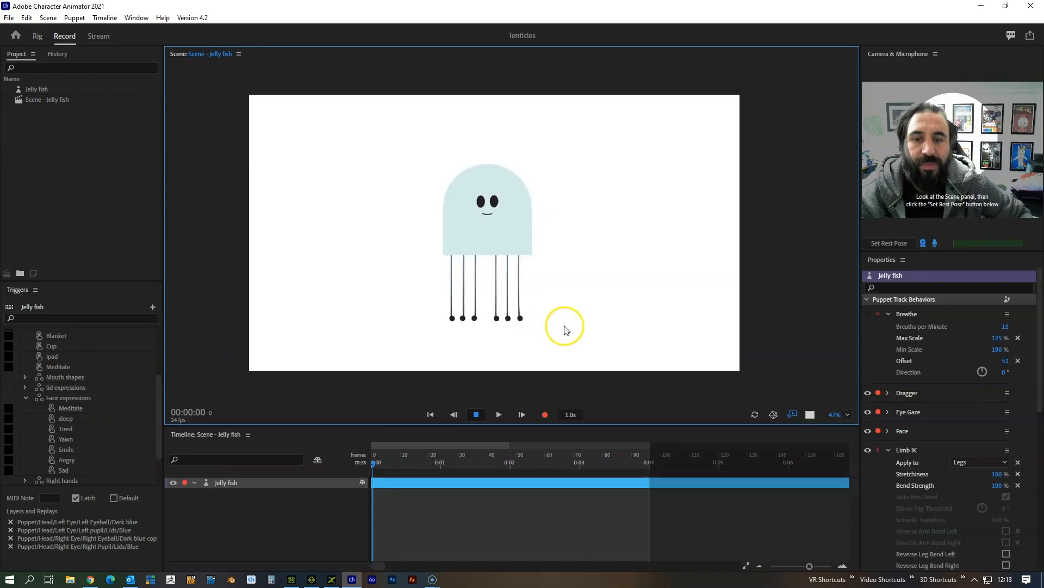
click(990, 231)
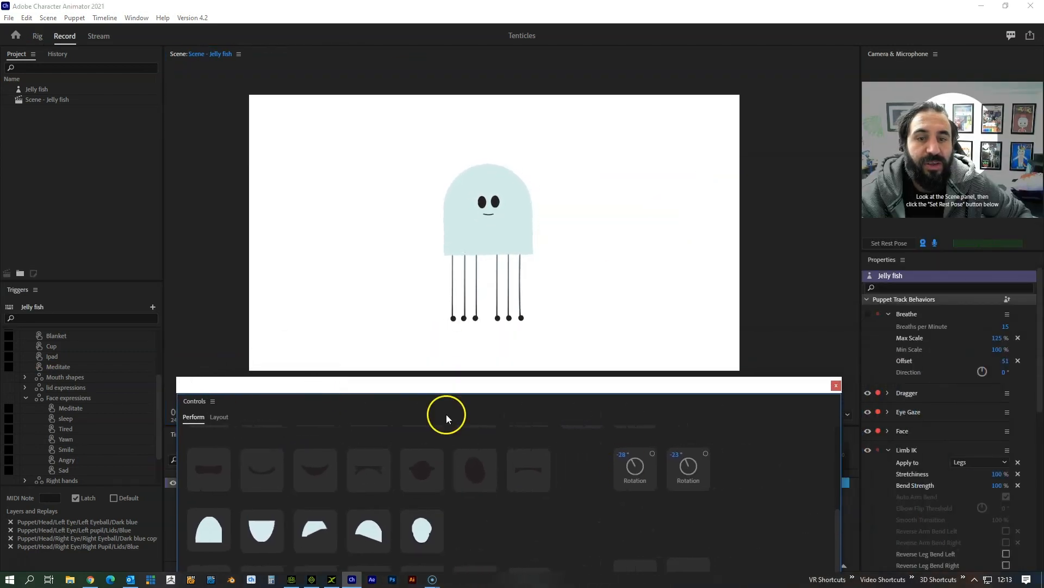
drag(688, 463, 732, 466)
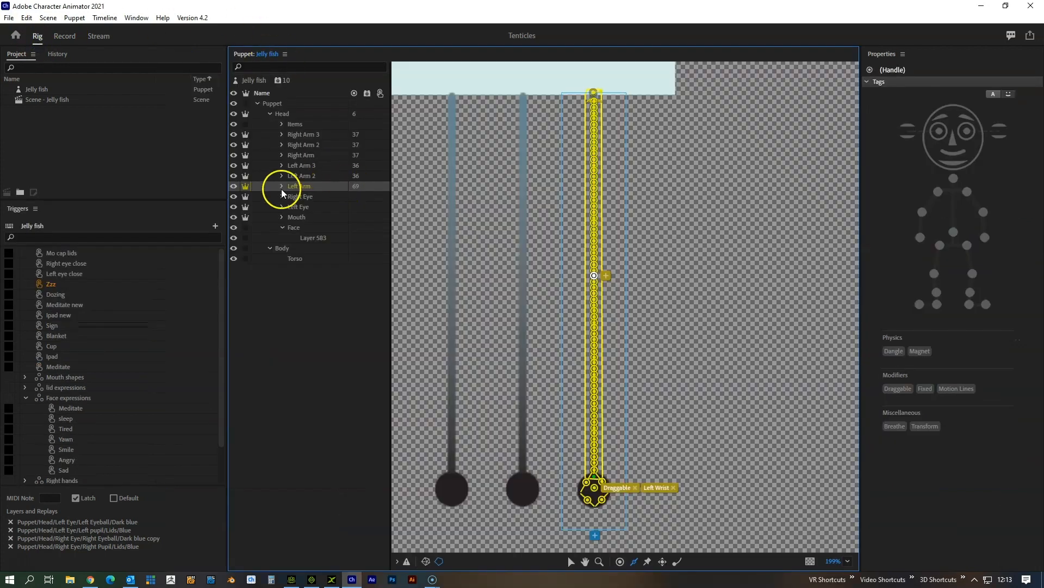
Select the Hands group inside the expanded Left Arm group
click(281, 187)
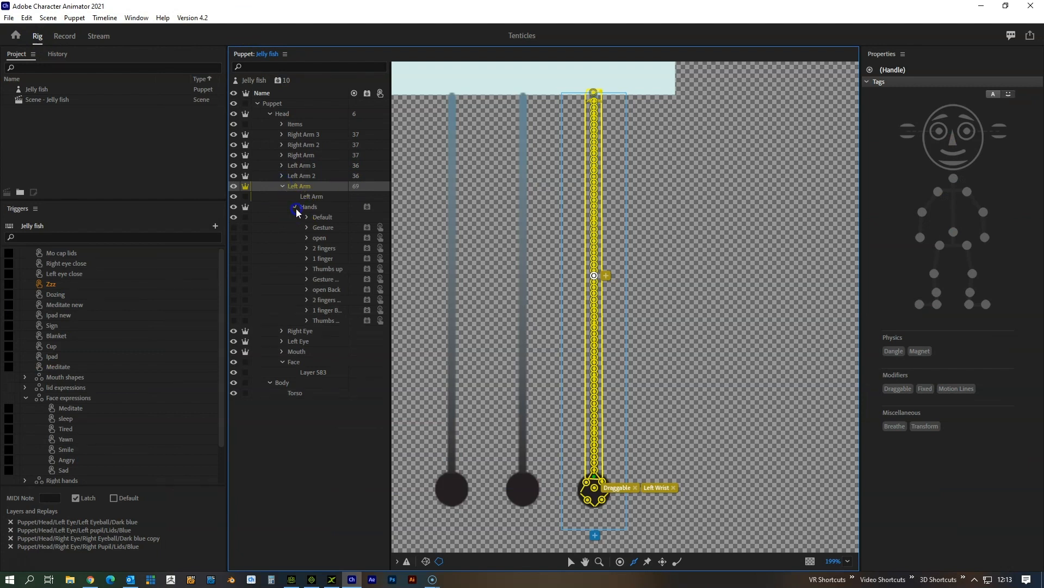
click(298, 207)
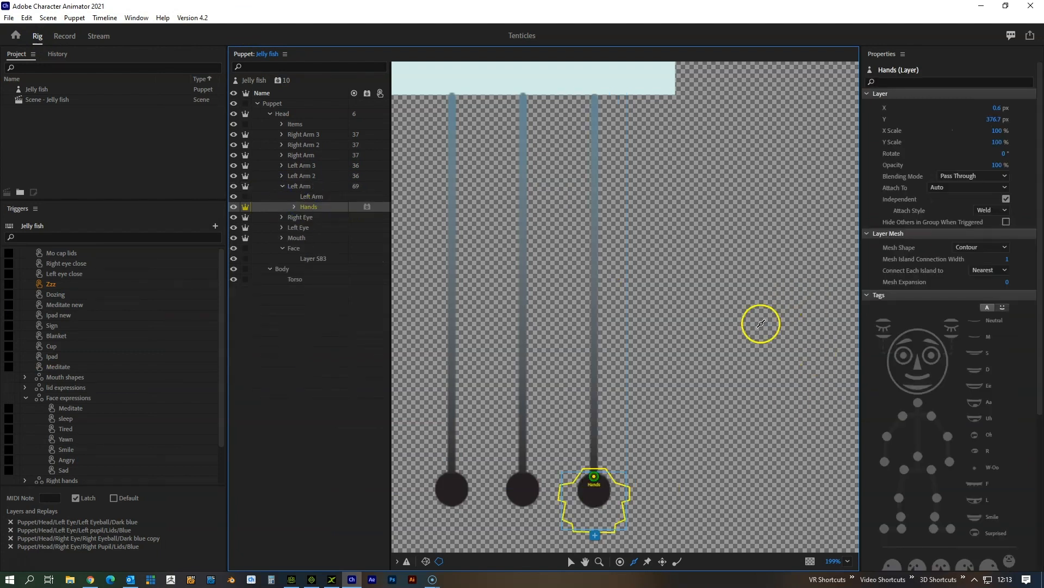
mouse_move(246, 213)
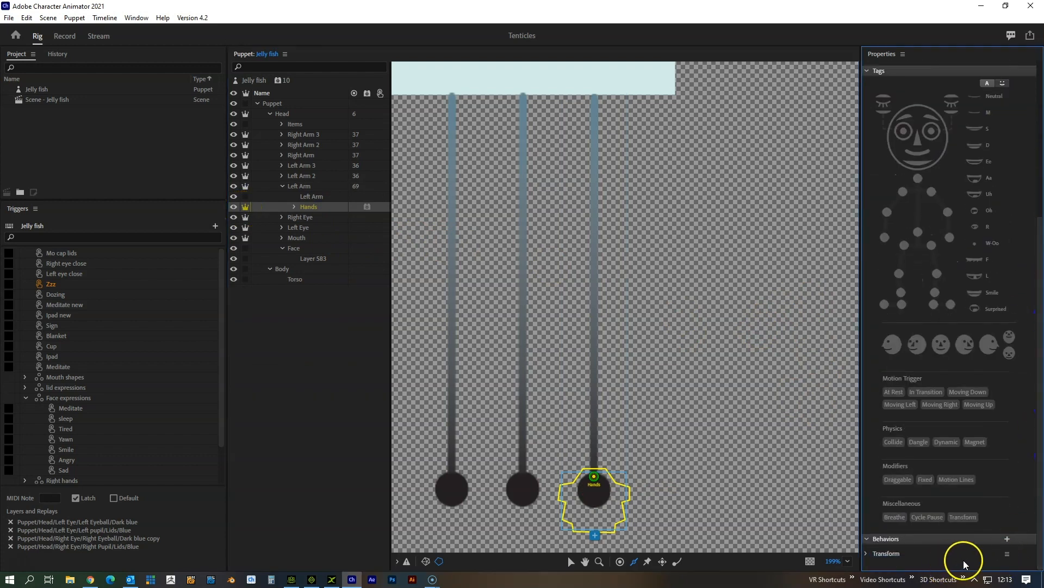
Expand the Transform behaviour and add a Transform to the Hands group from the behaviour list
click(866, 553)
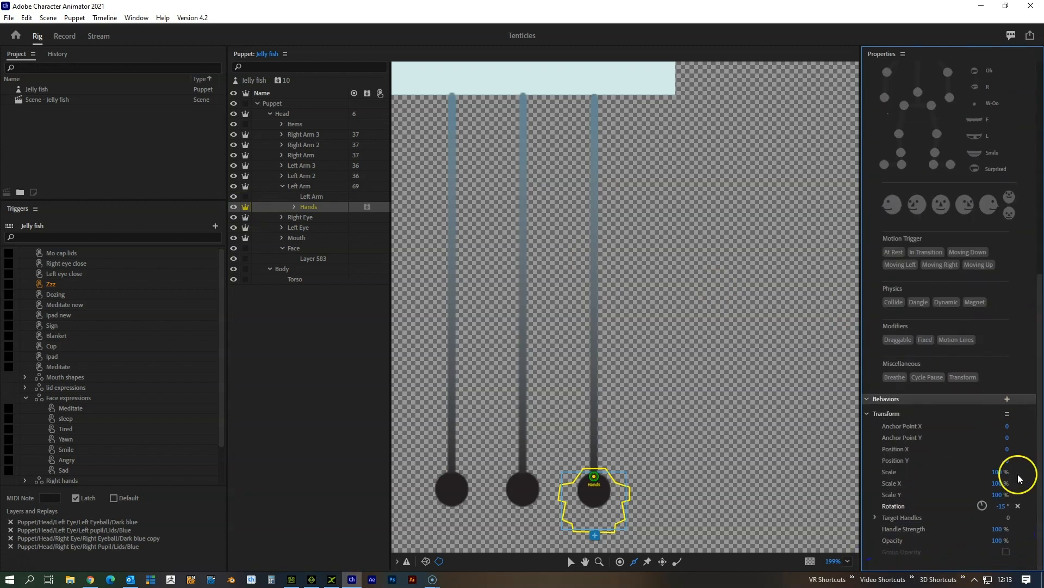
click(1007, 398)
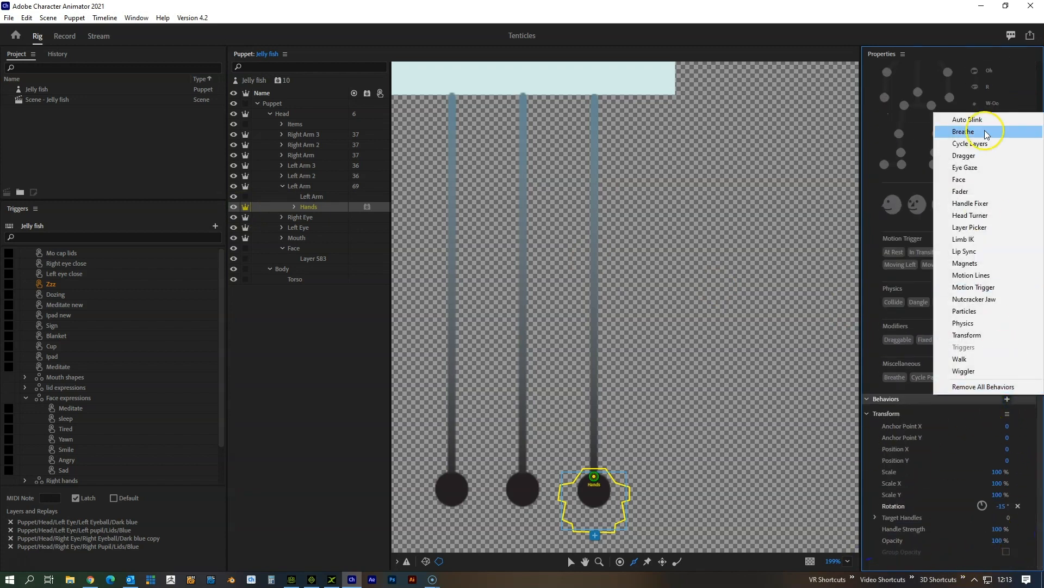
mouse_move(1001, 359)
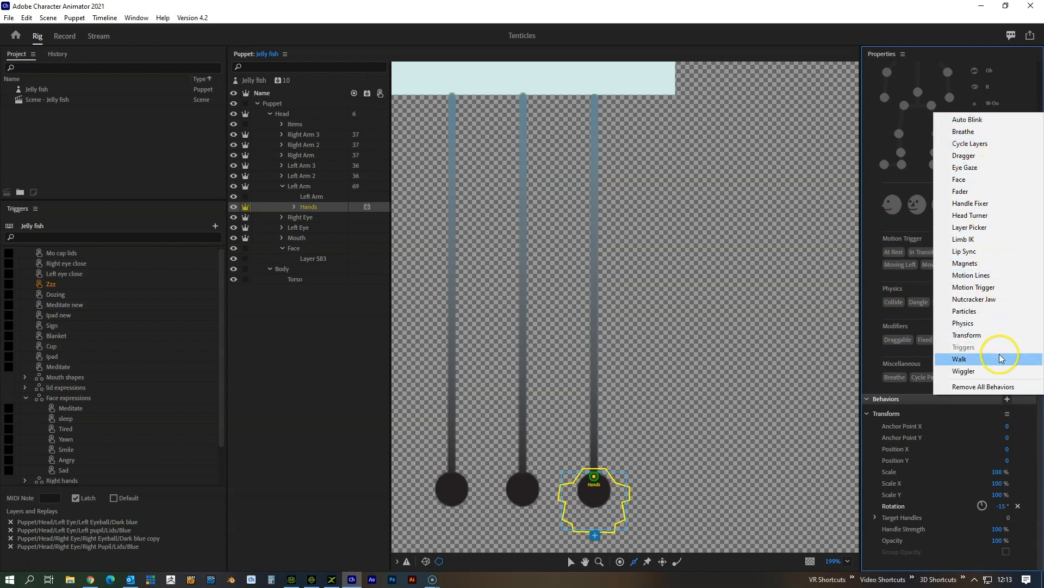
click(65, 36)
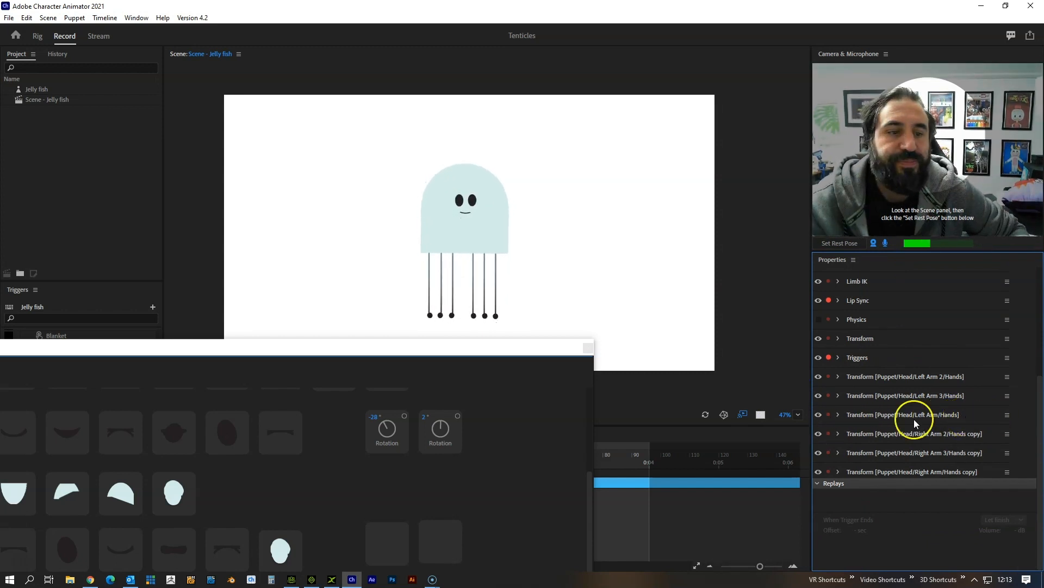
Expose the Left Arm hands Transform and test the Scale slider resizing the hand in Perform
click(838, 413)
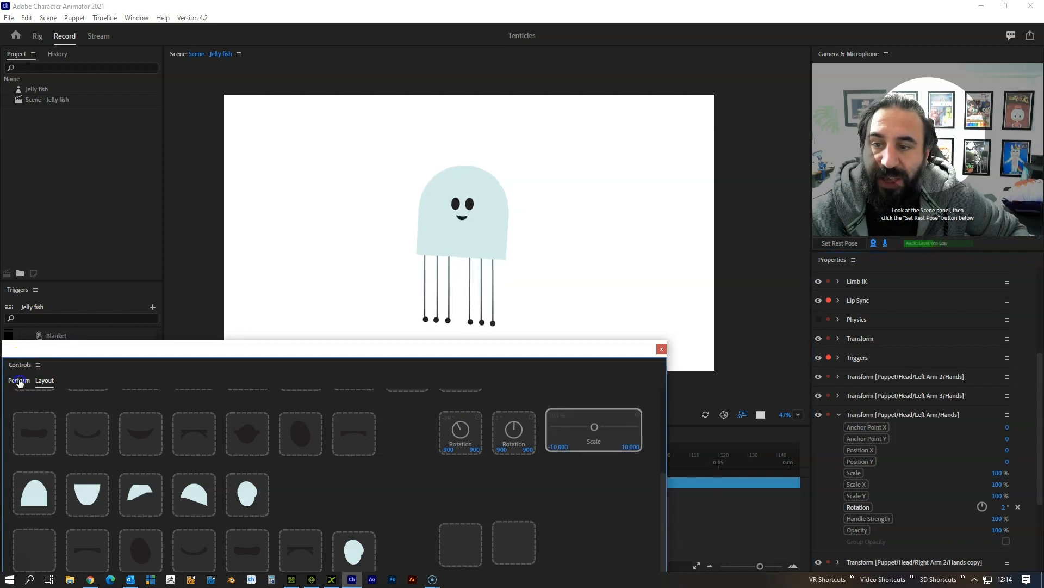
drag(592, 425, 601, 429)
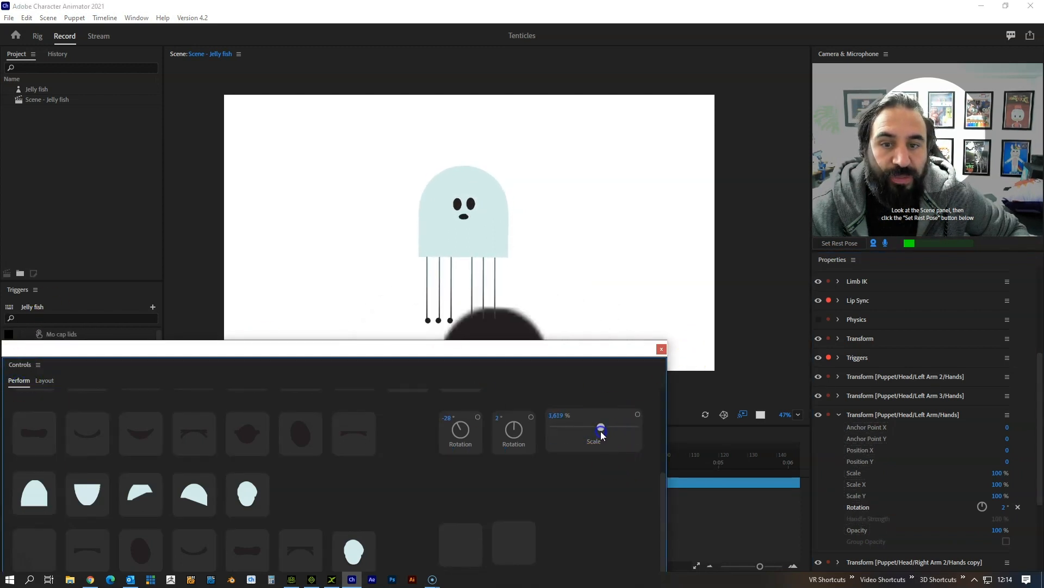
drag(601, 428, 593, 442)
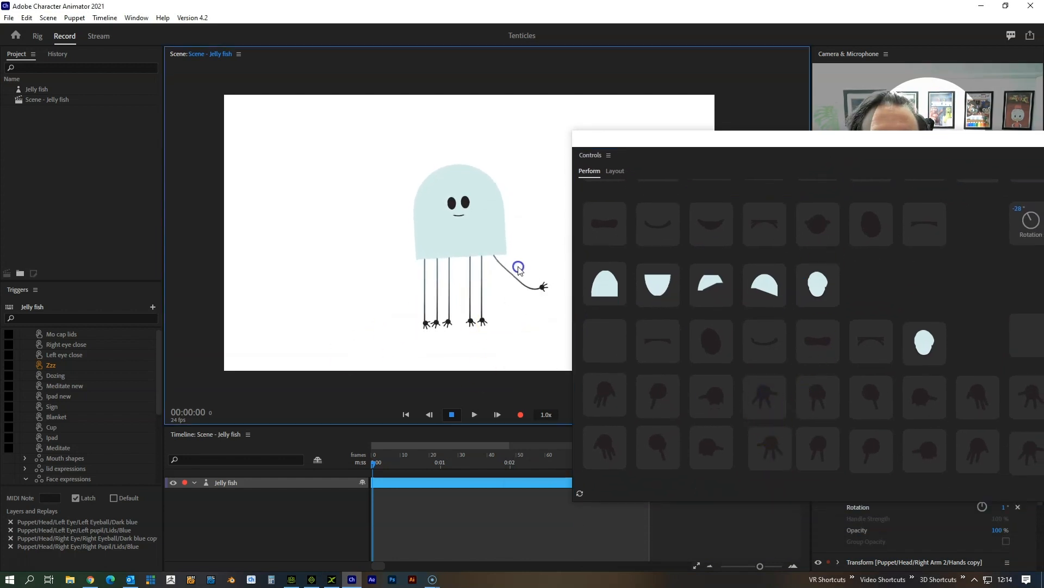
Pull a tentacle arm out to the left to test the hand at its tip
drag(518, 267, 413, 277)
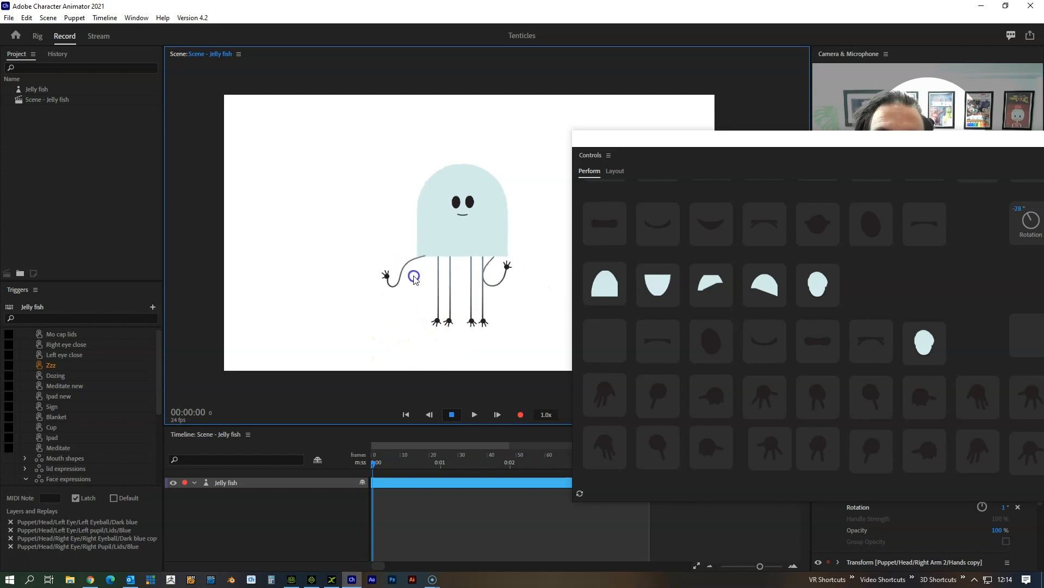